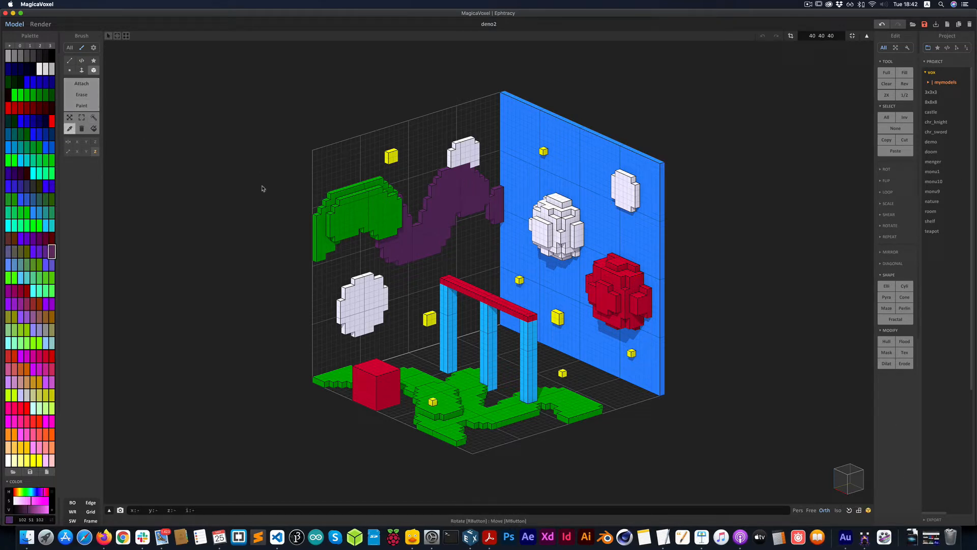
Step: Pick the light blue swatch as the active paint colour
{"action": "left_click", "coordinate": [33, 94]}
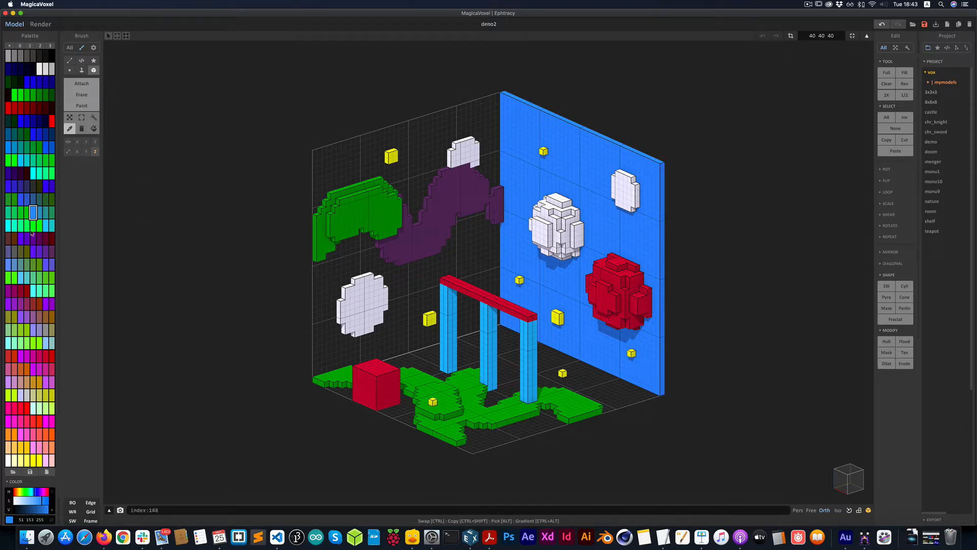
{"action": "mouse_move", "coordinate": [34, 235]}
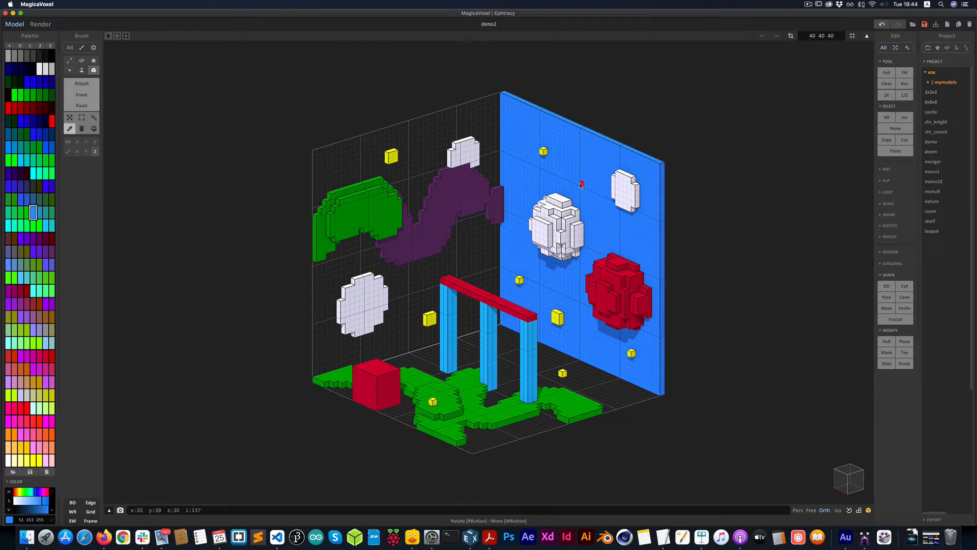
{"action": "mouse_move", "coordinate": [569, 161]}
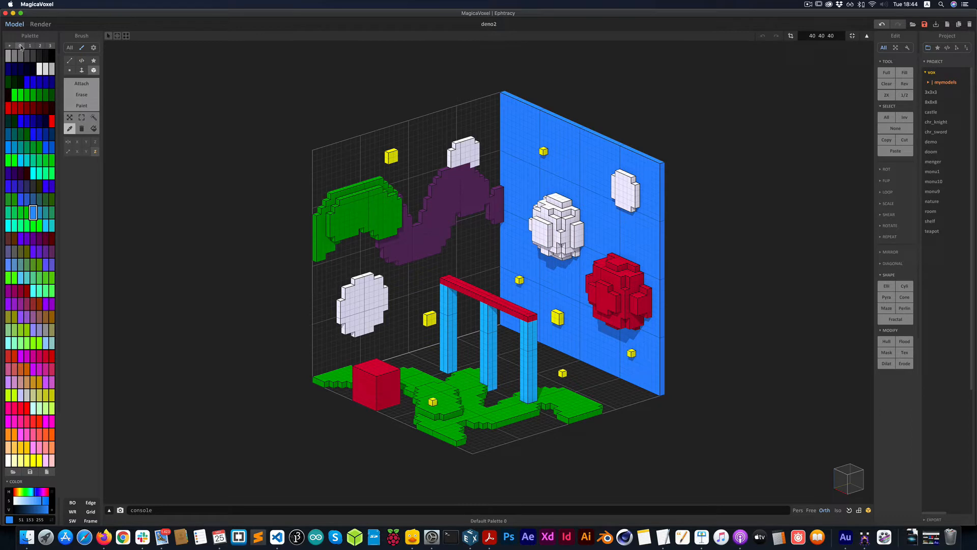
Step: Apply the Default Palette 3 preset from the palette buttons
{"action": "left_click", "coordinate": [50, 45]}
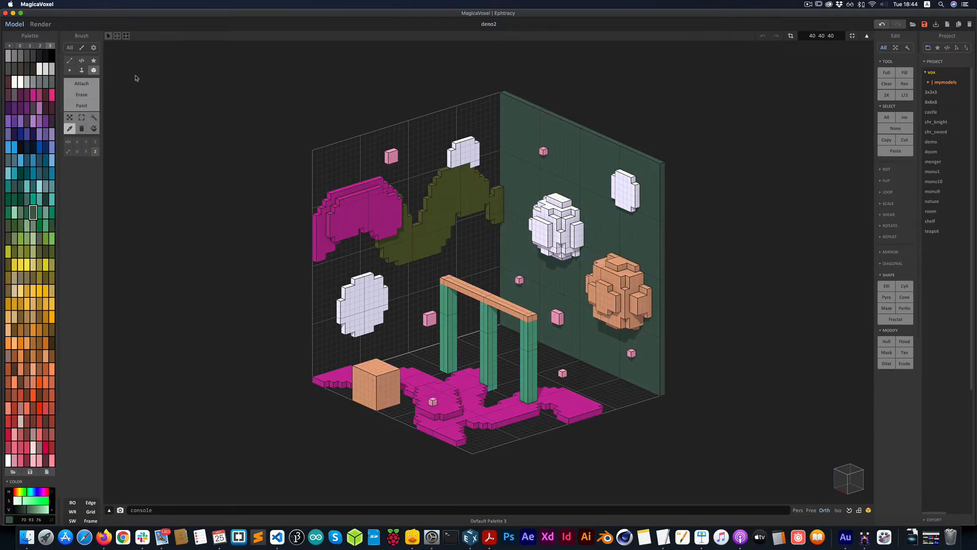
{"action": "mouse_move", "coordinate": [180, 103]}
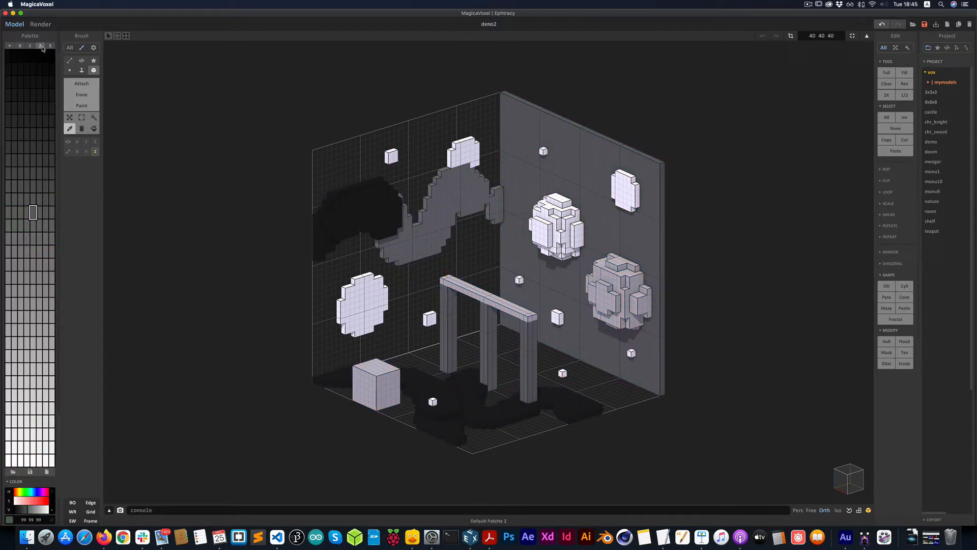
{"action": "mouse_move", "coordinate": [144, 75]}
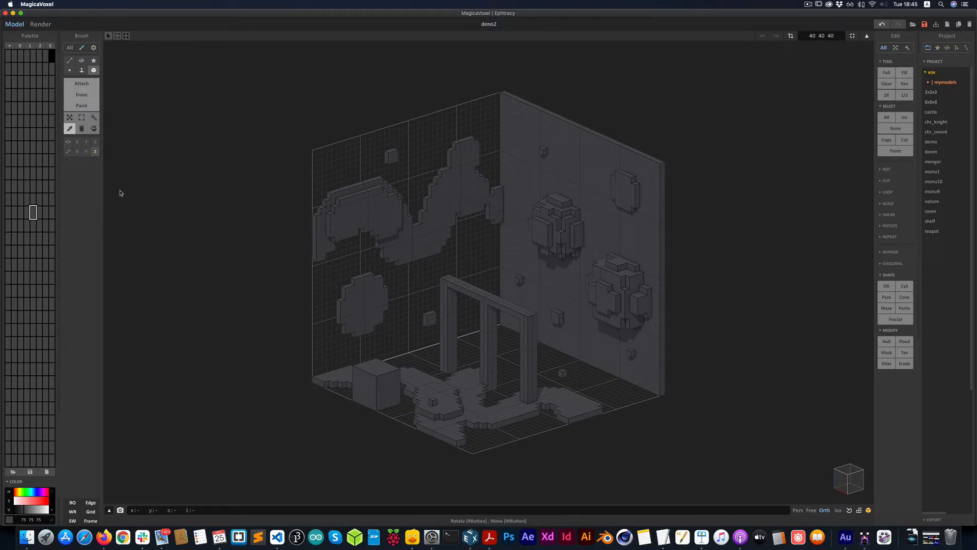
{"action": "mouse_move", "coordinate": [29, 193]}
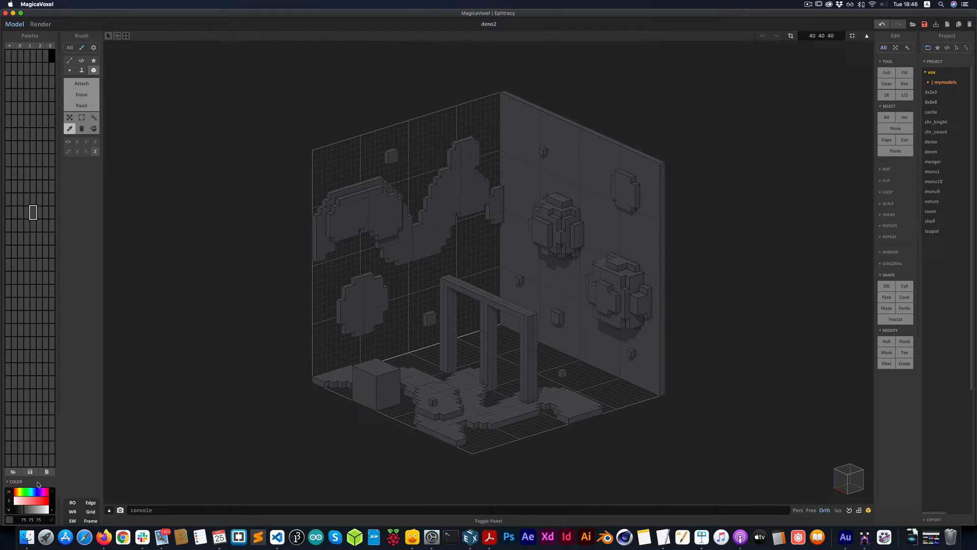
Step: Recolour the wall's grey swatch to red (167,0,0)
{"action": "left_click", "coordinate": [35, 503]}
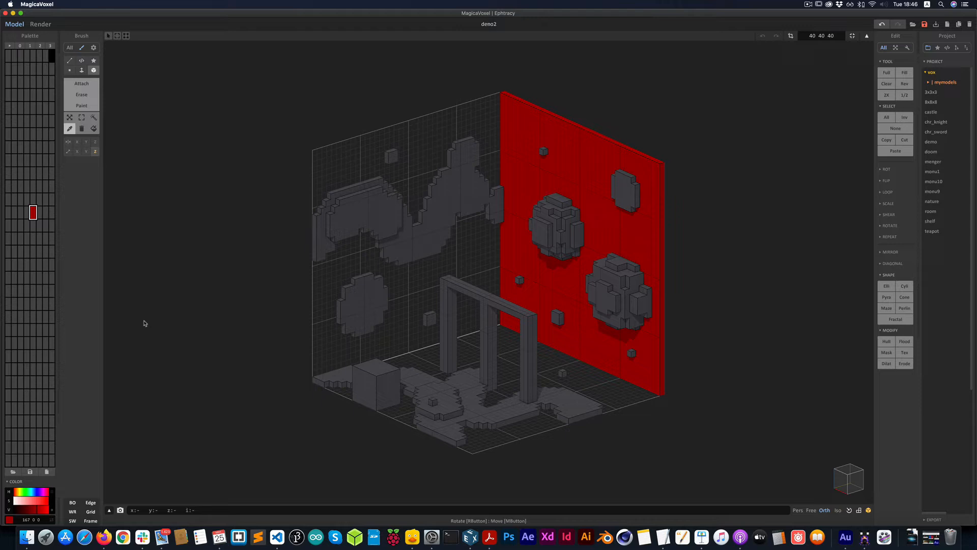
{"action": "mouse_move", "coordinate": [33, 212]}
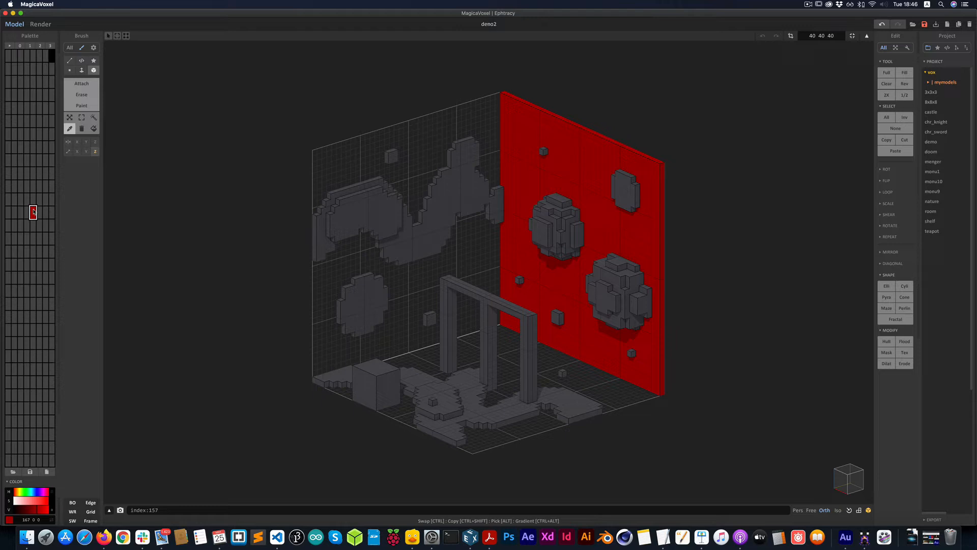
Step: Move the red wall swatch into a new palette slot, leaving white active
{"action": "left_click", "coordinate": [8, 200]}
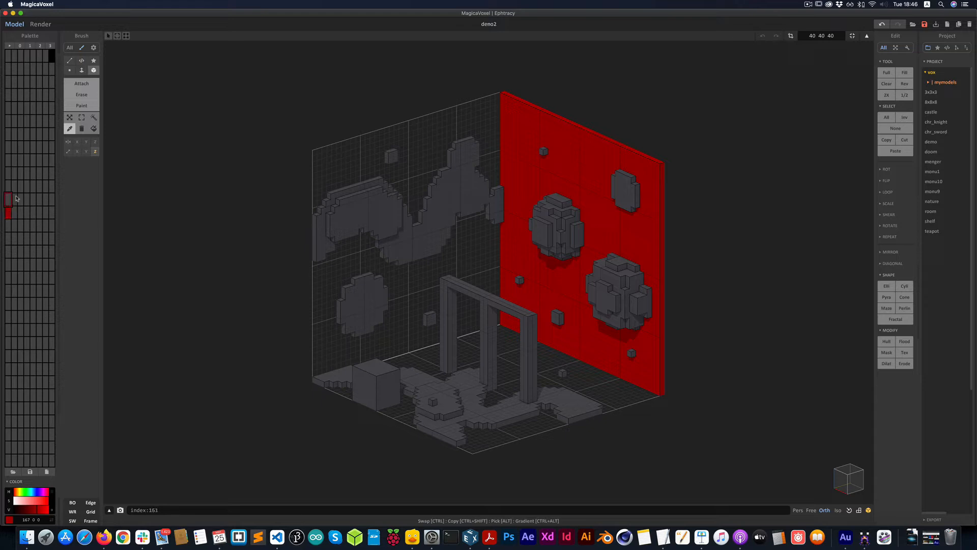
{"action": "left_click", "coordinate": [9, 148]}
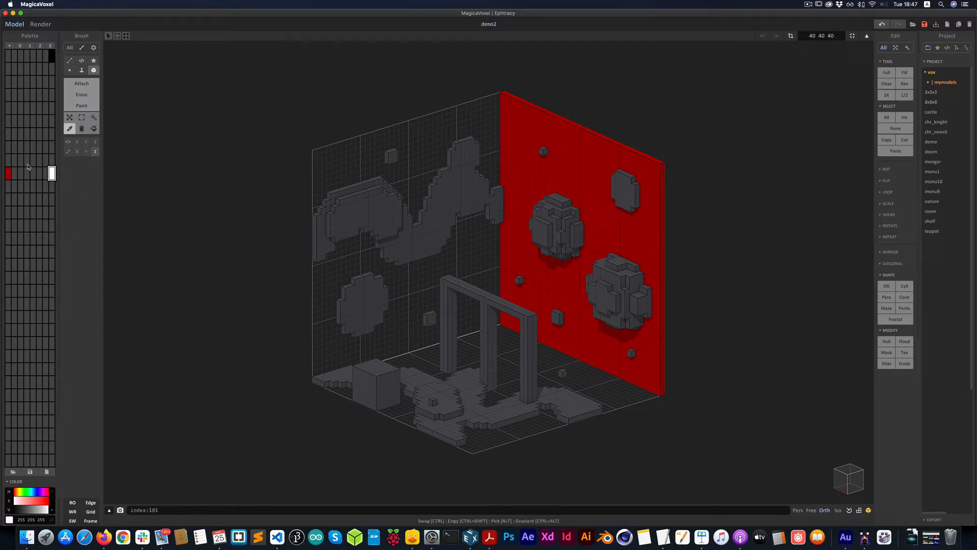
Step: Paint the small rock atop the red wall white with the Region brush
{"action": "left_click", "coordinate": [8, 173]}
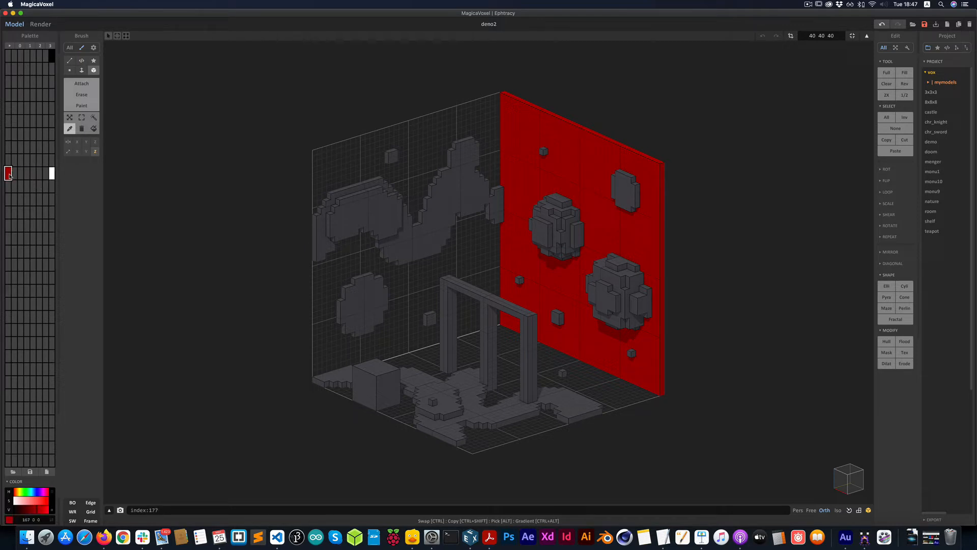
{"action": "left_click", "coordinate": [51, 173]}
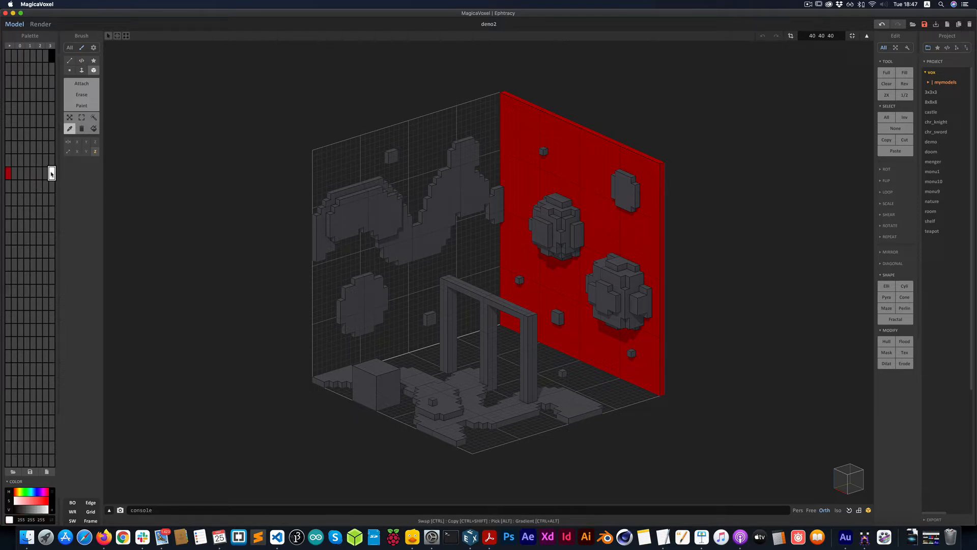
{"action": "mouse_move", "coordinate": [610, 174]}
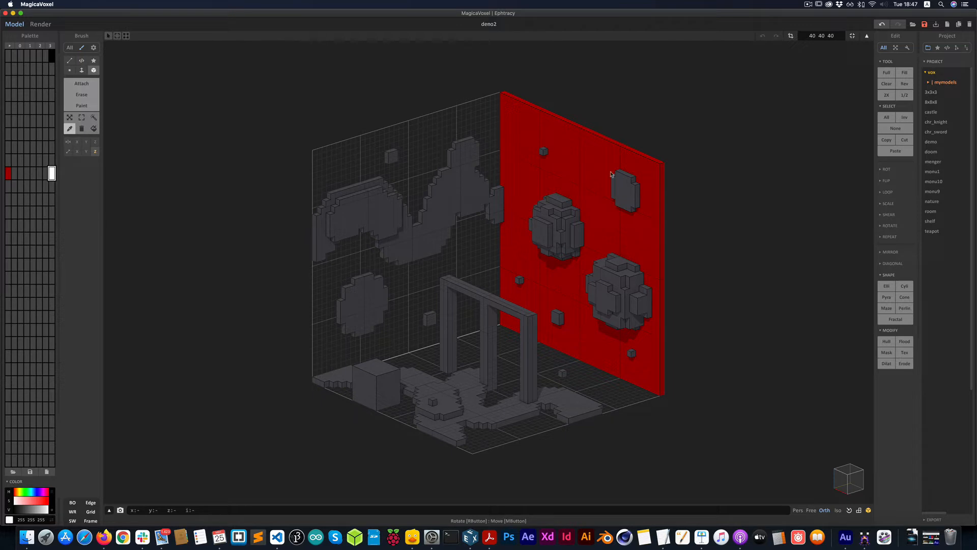
{"action": "left_click", "coordinate": [93, 117]}
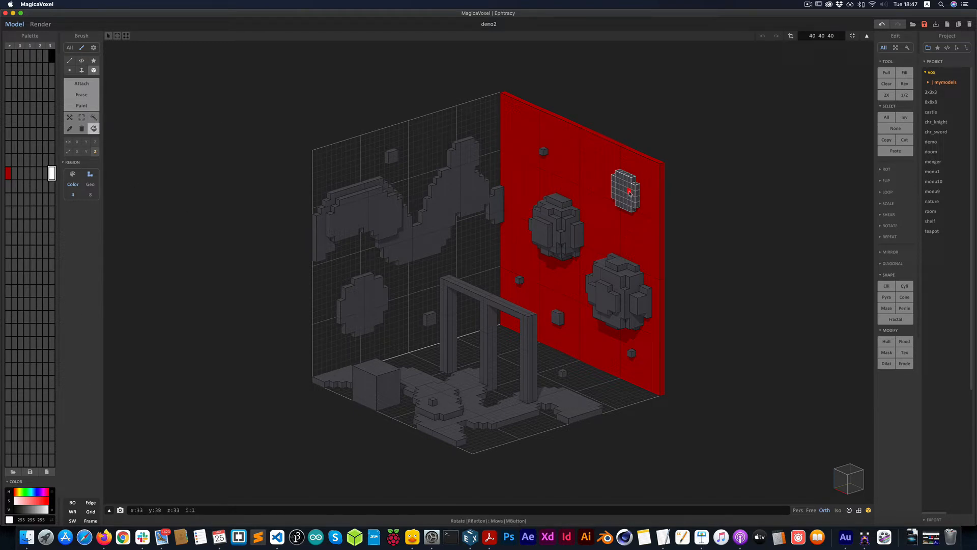
{"action": "left_click", "coordinate": [627, 191]}
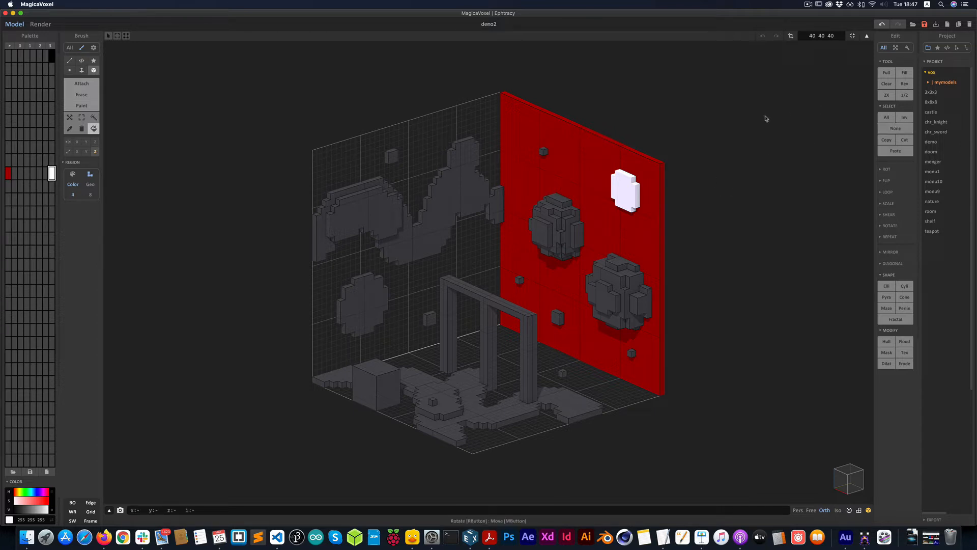
{"action": "mouse_move", "coordinate": [857, 137]}
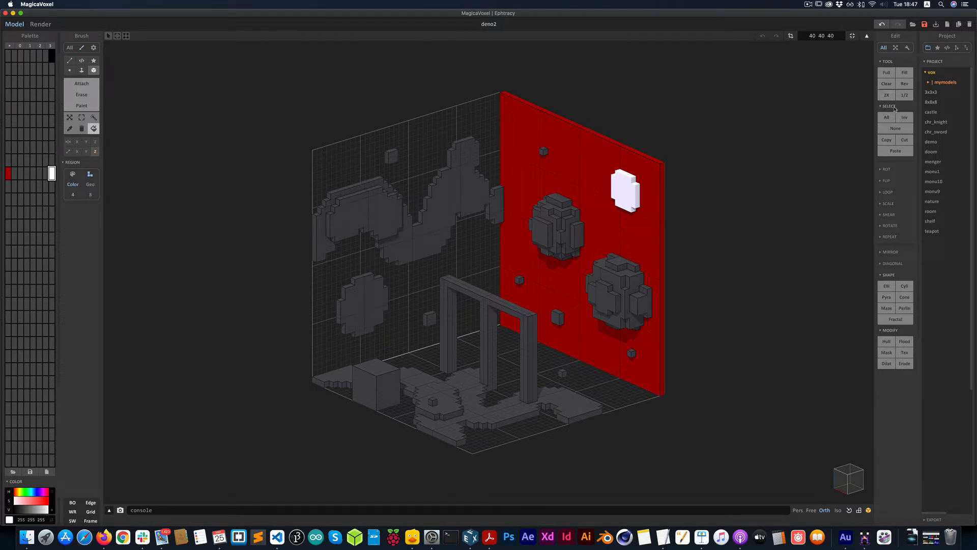
{"action": "left_click", "coordinate": [896, 128]}
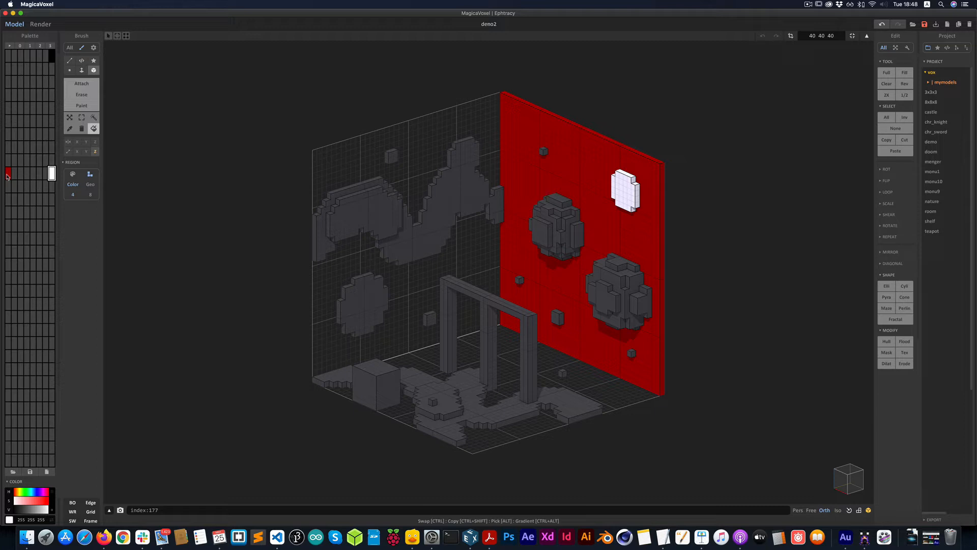
Step: Set palette slots to blue and magenta and fill a gradient between them
{"action": "left_click", "coordinate": [8, 173]}
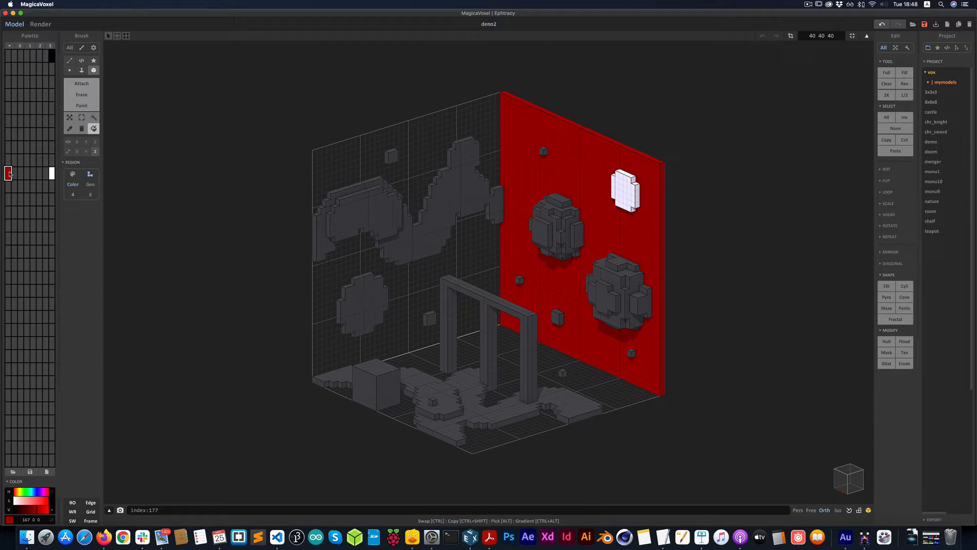
{"action": "left_click", "coordinate": [43, 172]}
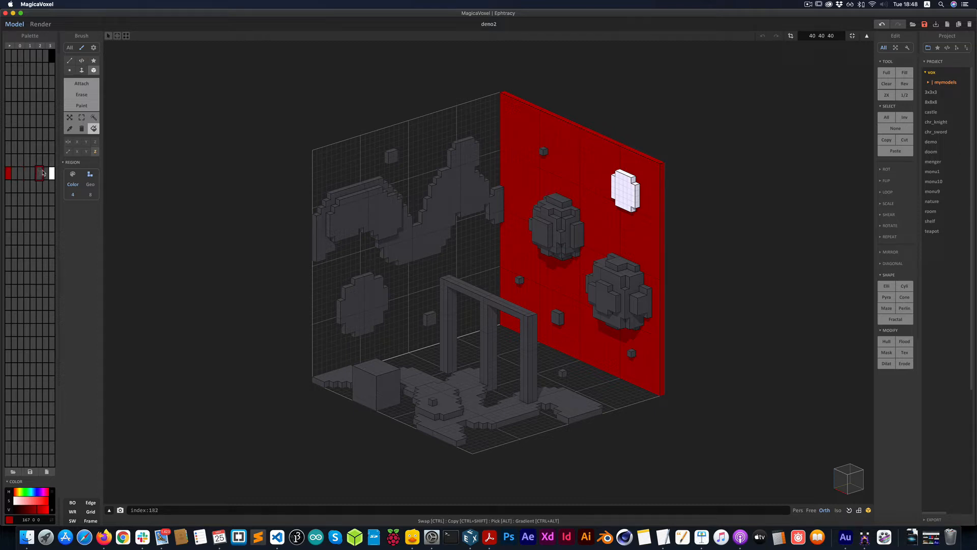
{"action": "left_click", "coordinate": [47, 172]}
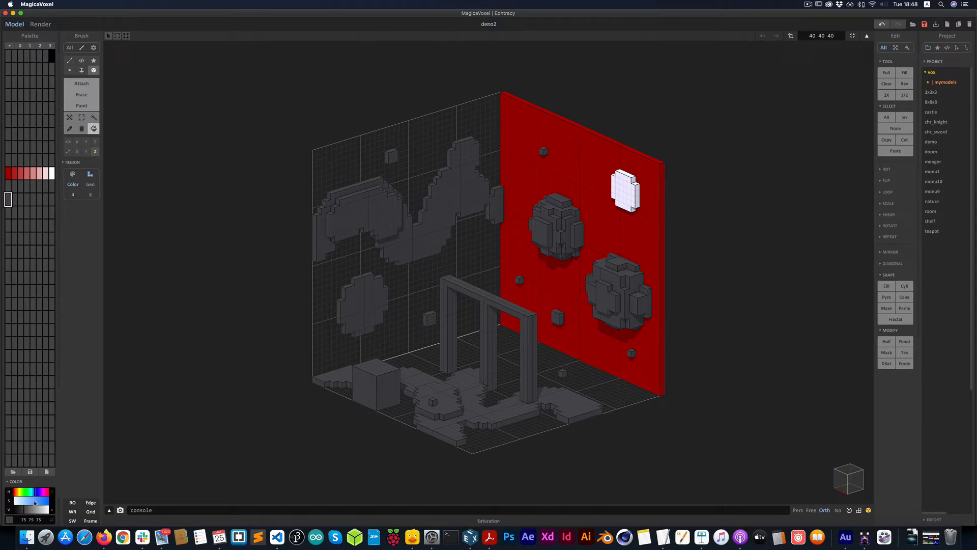
{"action": "left_click", "coordinate": [8, 198]}
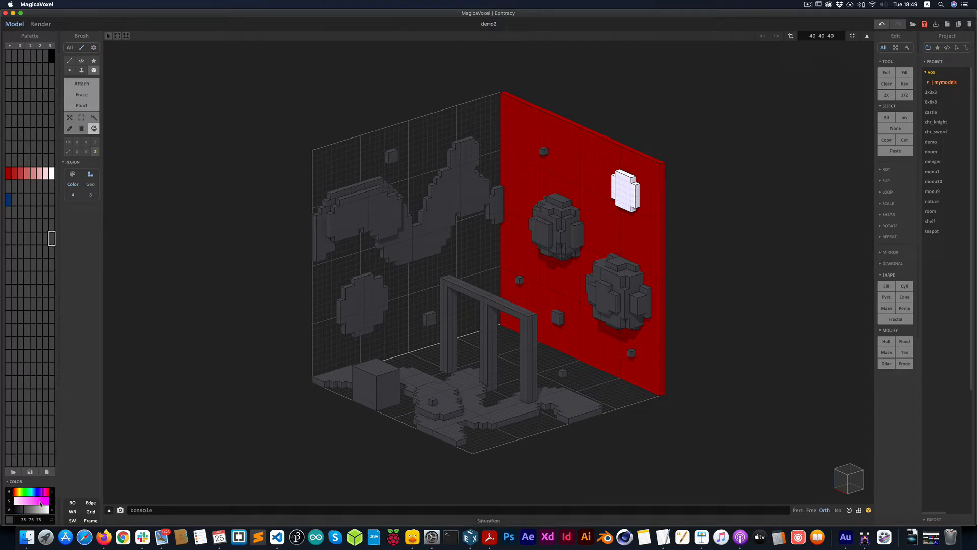
{"action": "left_click", "coordinate": [41, 510]}
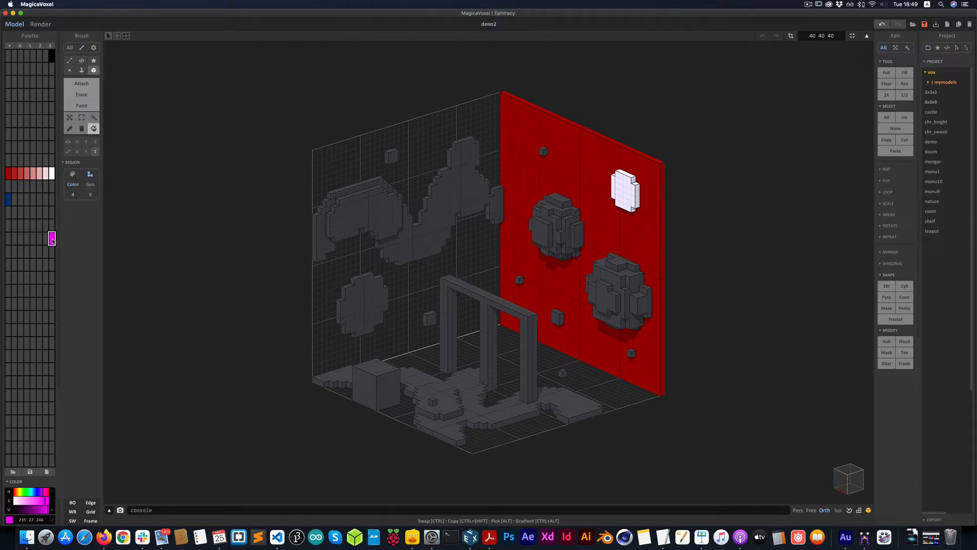
{"action": "left_click", "coordinate": [14, 211]}
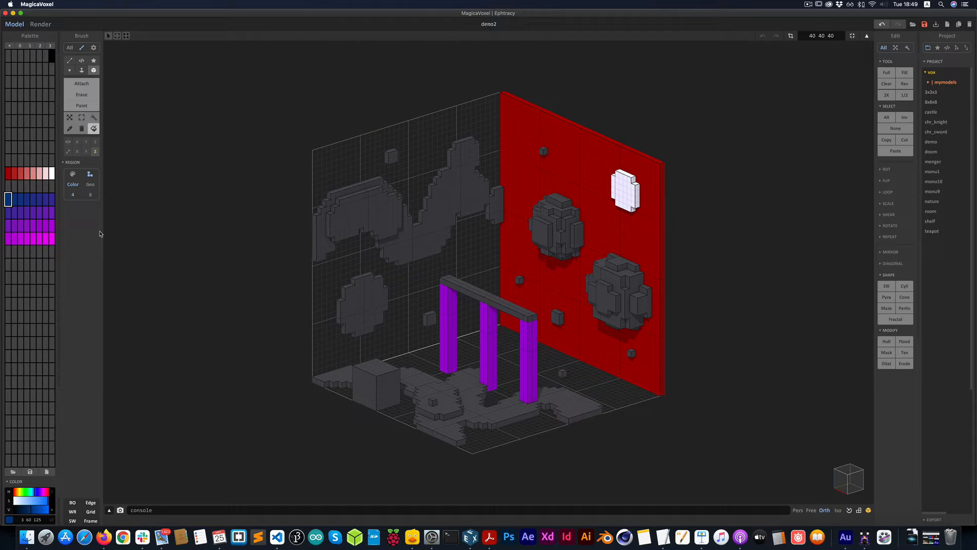
{"action": "mouse_move", "coordinate": [94, 254]}
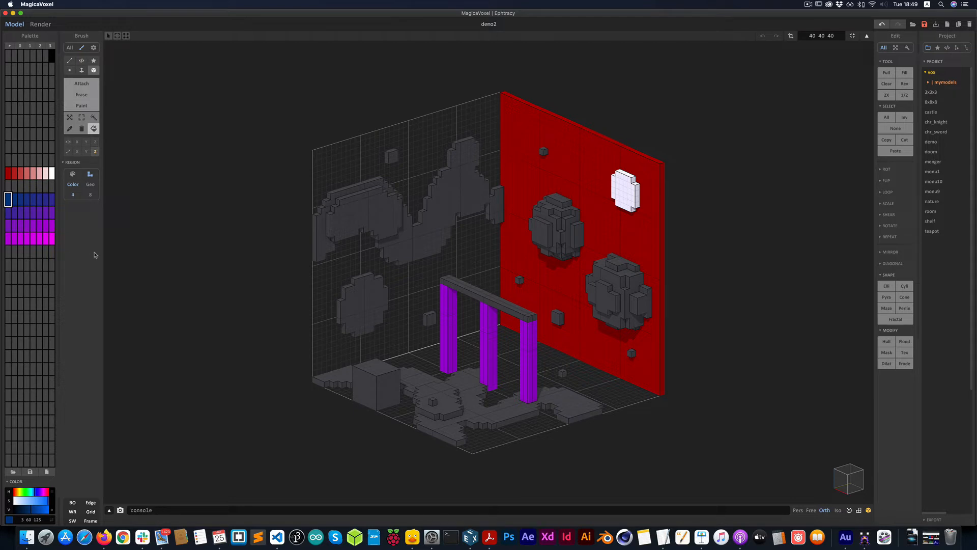
{"action": "left_click", "coordinate": [34, 265]}
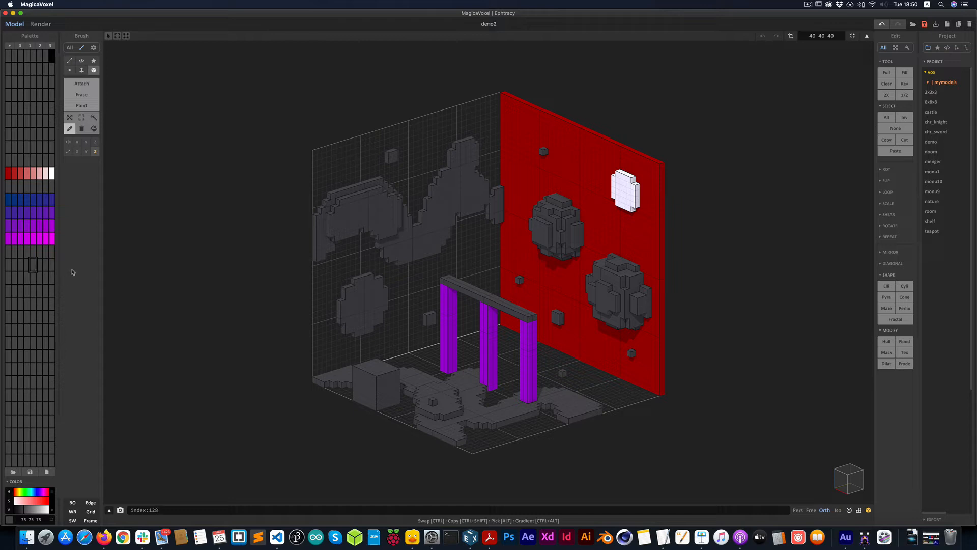
{"action": "mouse_move", "coordinate": [96, 268]}
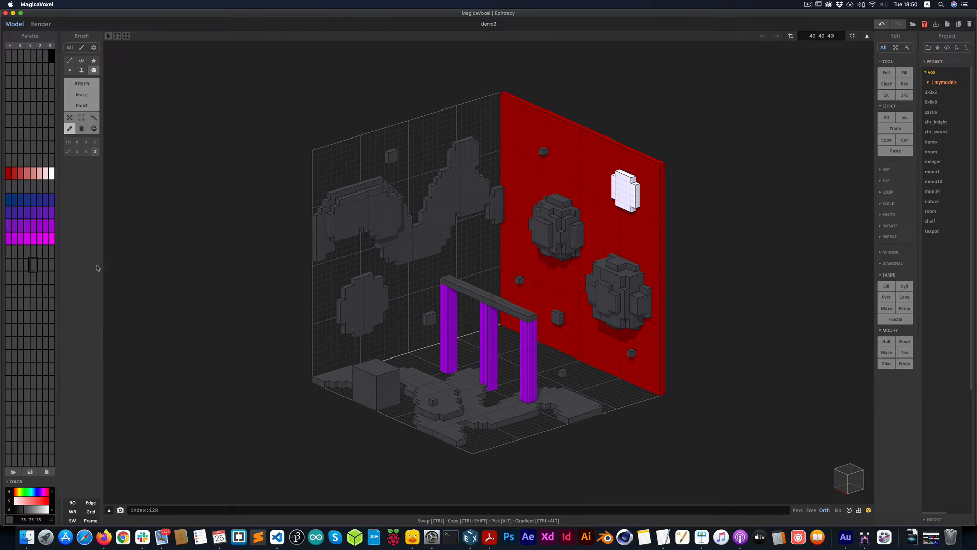
{"action": "mouse_move", "coordinate": [129, 259]}
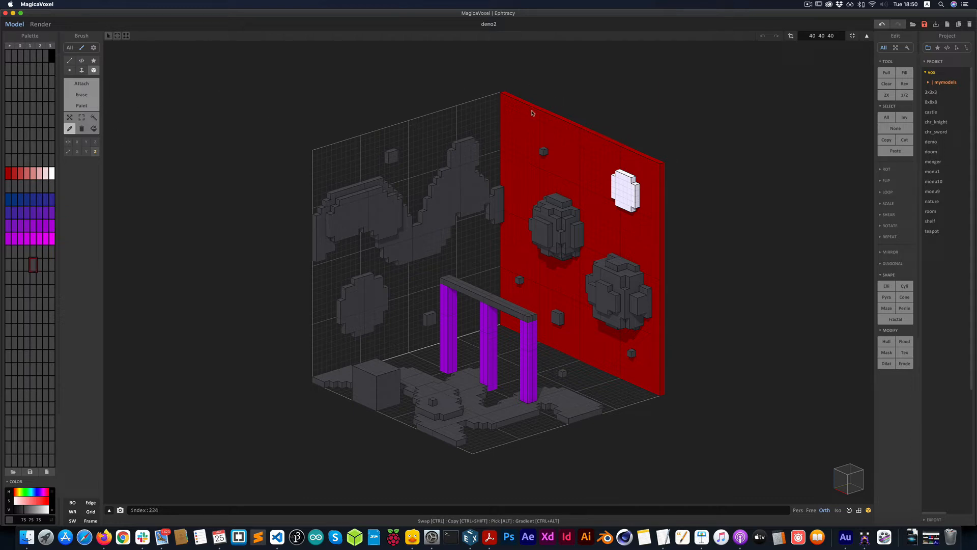
{"action": "mouse_move", "coordinate": [546, 197]}
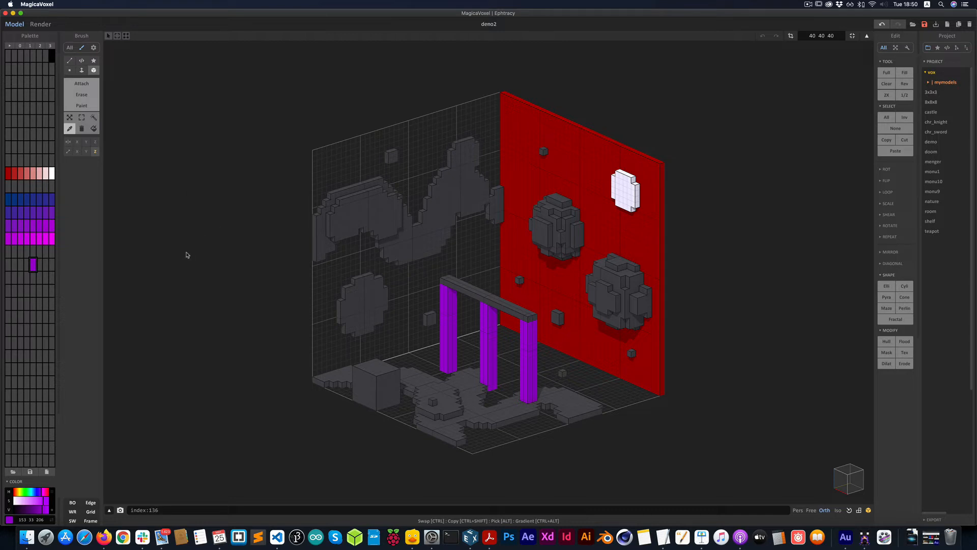
{"action": "mouse_move", "coordinate": [222, 249]}
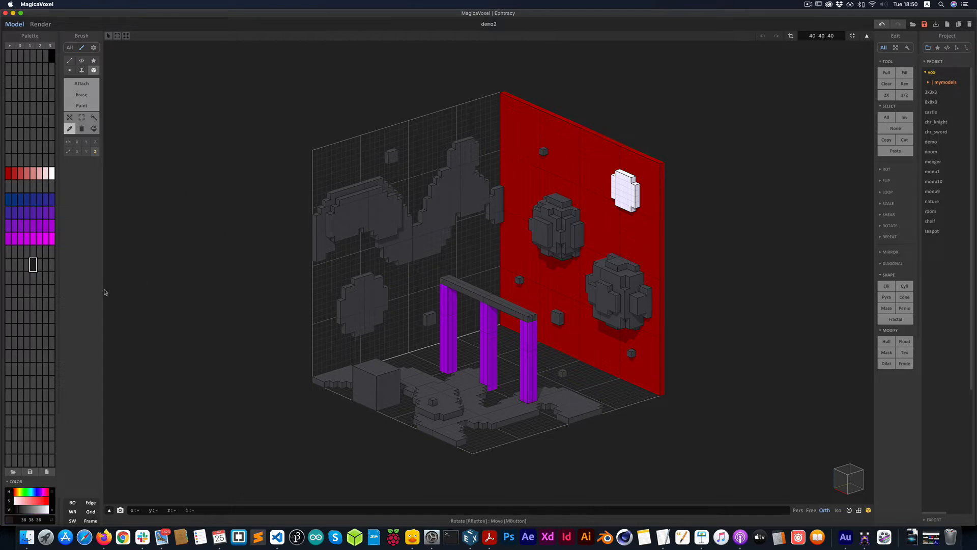
{"action": "mouse_move", "coordinate": [44, 284]}
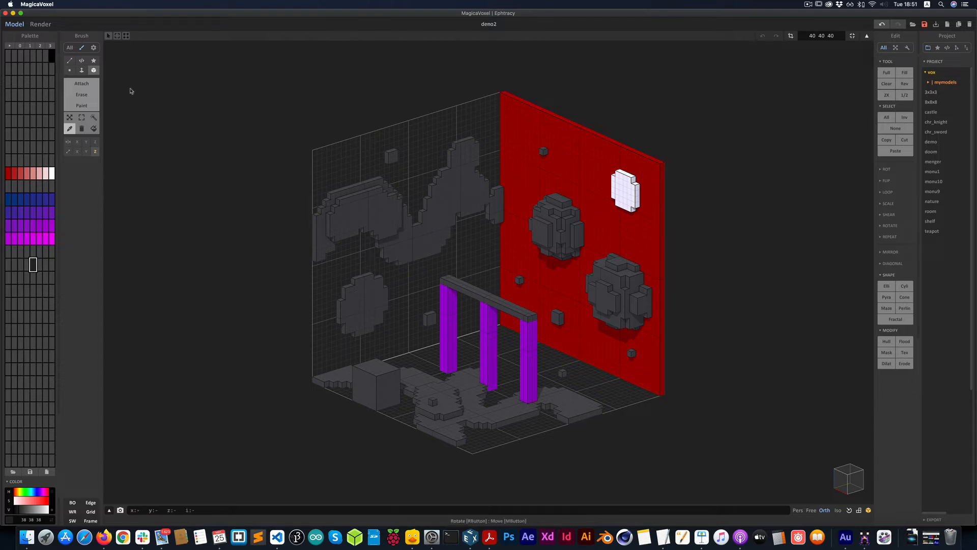
{"action": "mouse_move", "coordinate": [139, 212]}
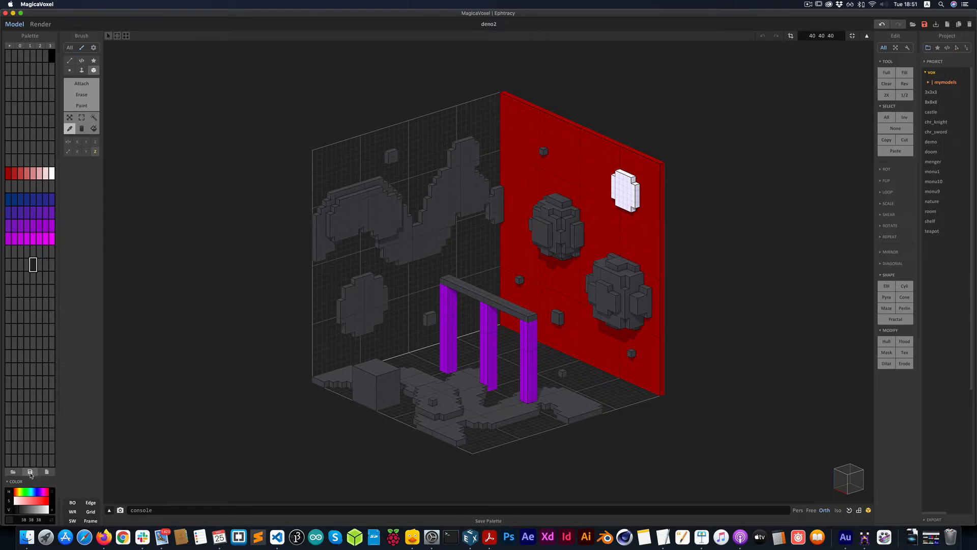
{"action": "left_click", "coordinate": [30, 472]}
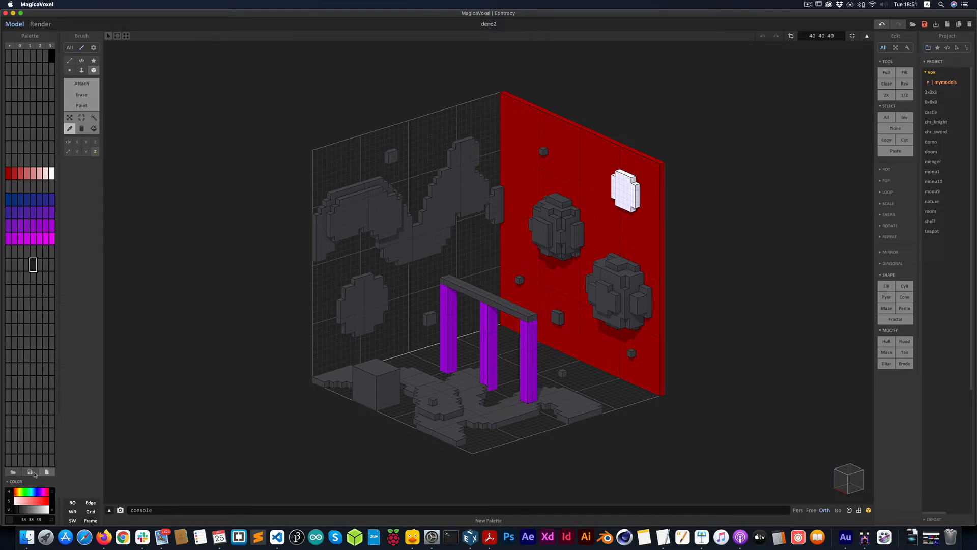
{"action": "mouse_move", "coordinate": [13, 472]}
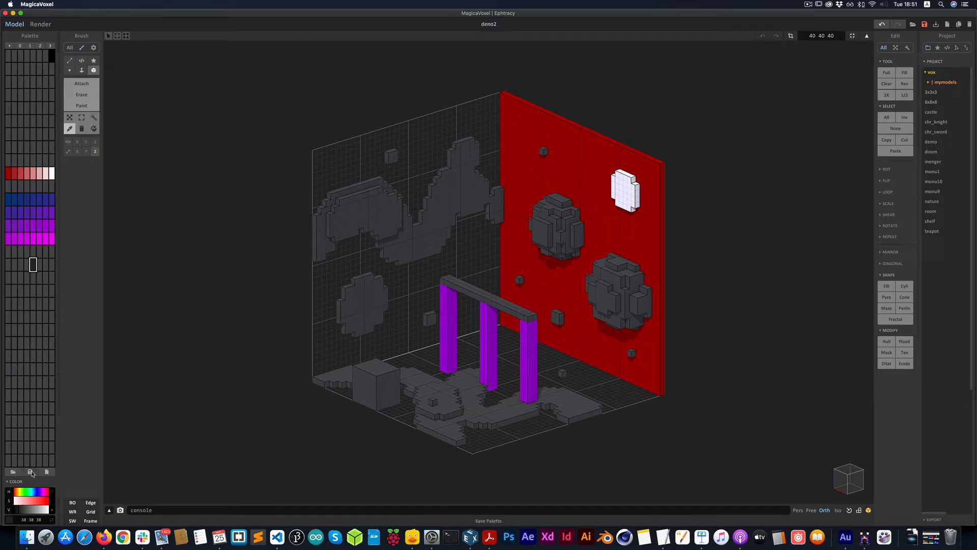
Step: Save the custom palette to the palette folder as demo2.png
{"action": "left_click", "coordinate": [30, 472]}
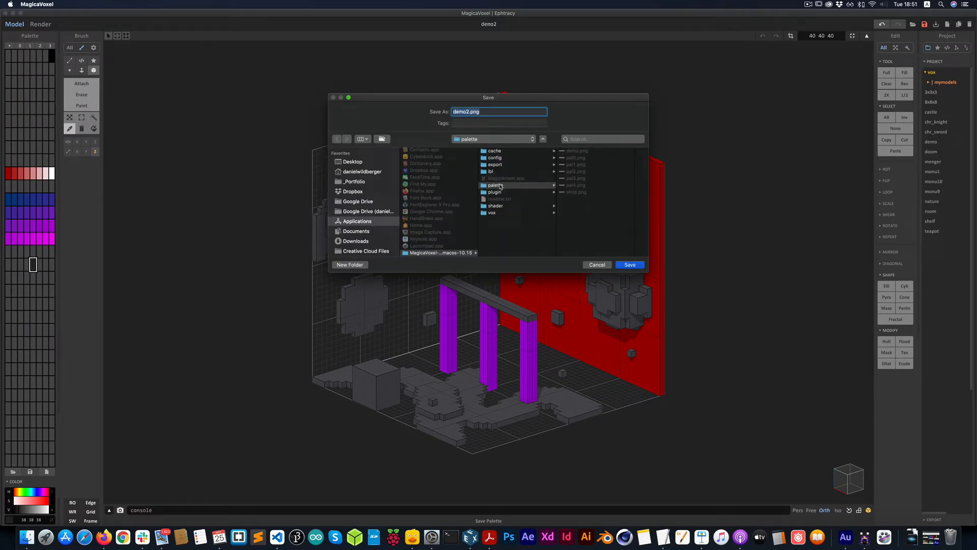
{"action": "mouse_move", "coordinate": [519, 128]}
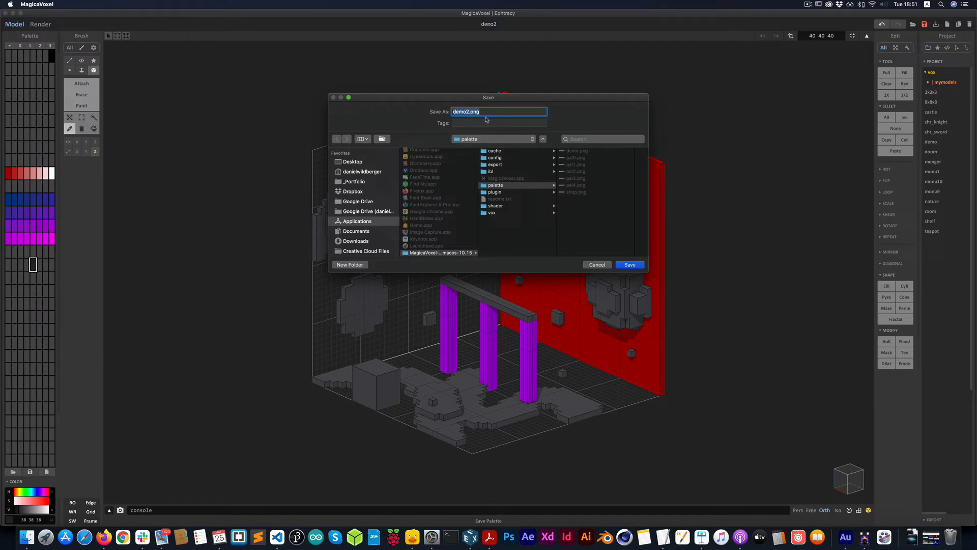
{"action": "mouse_move", "coordinate": [577, 237]}
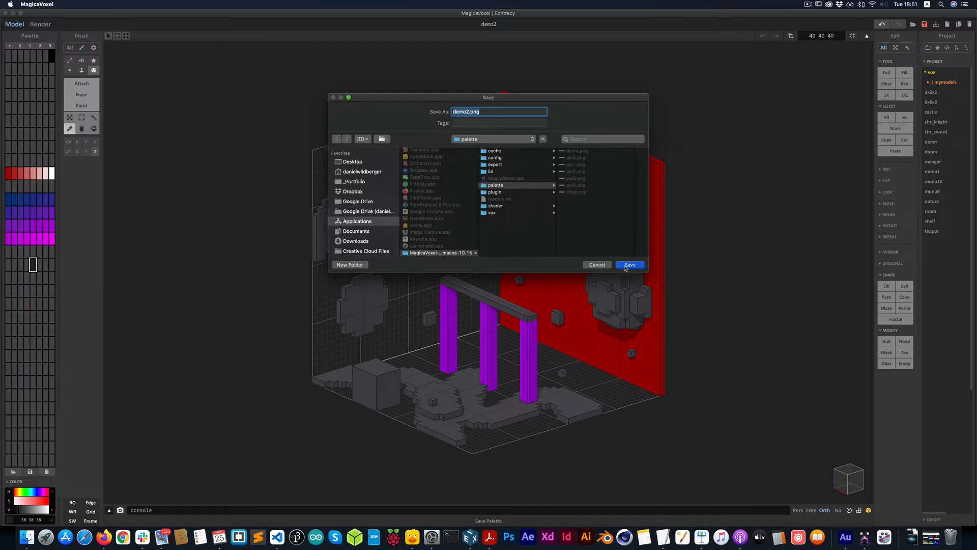
{"action": "left_click", "coordinate": [630, 264]}
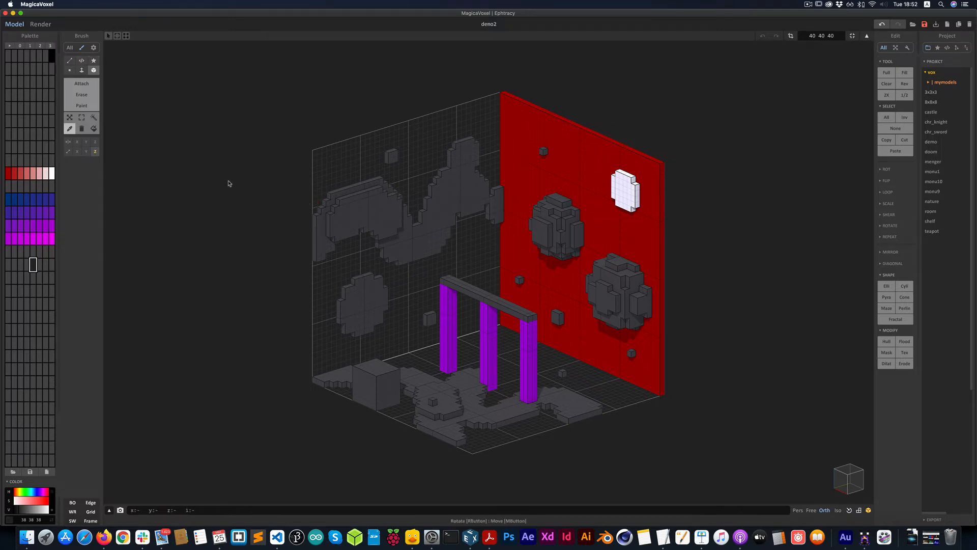
{"action": "mouse_move", "coordinate": [281, 75]}
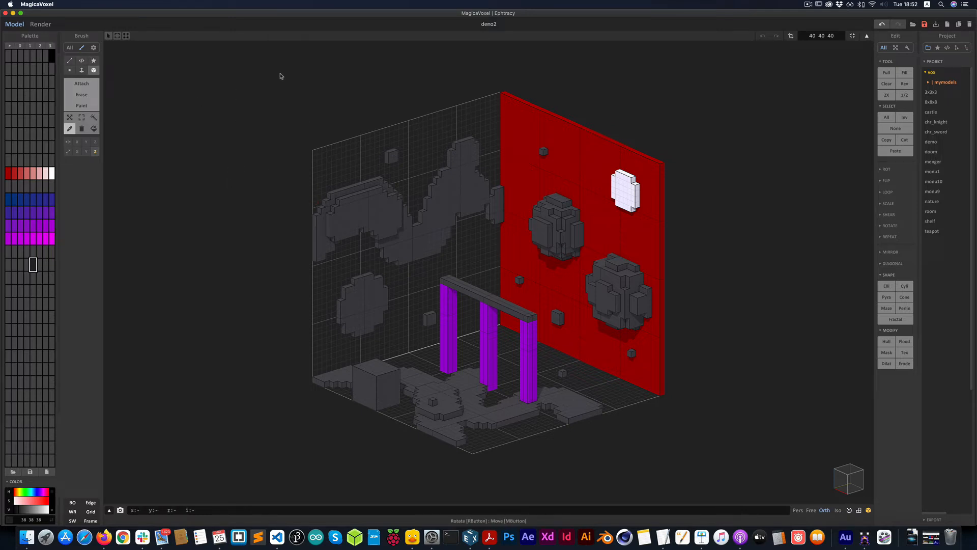
{"action": "mouse_move", "coordinate": [107, 109]}
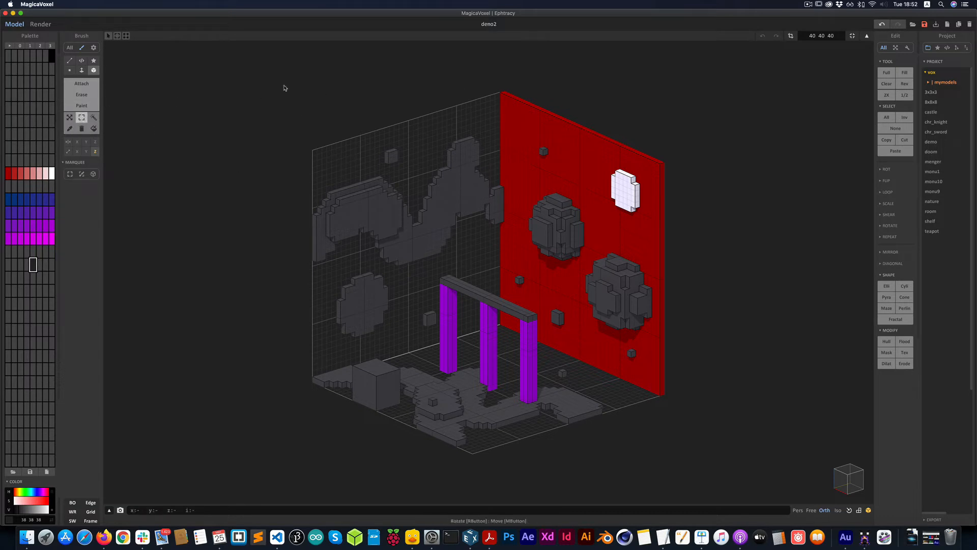
Step: Clear all voxels from the model and switch to the orthographic camera
{"action": "left_click", "coordinate": [91, 511]}
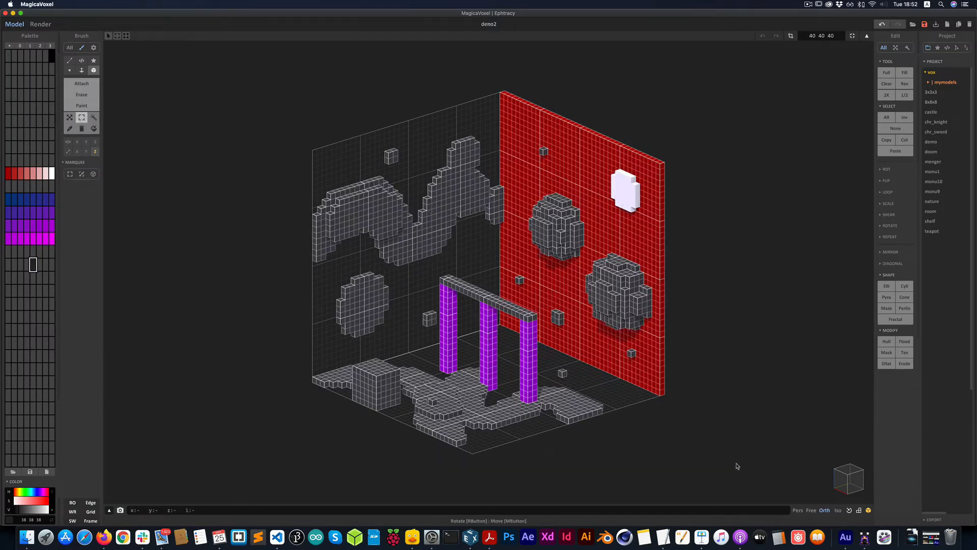
{"action": "left_click", "coordinate": [886, 83]}
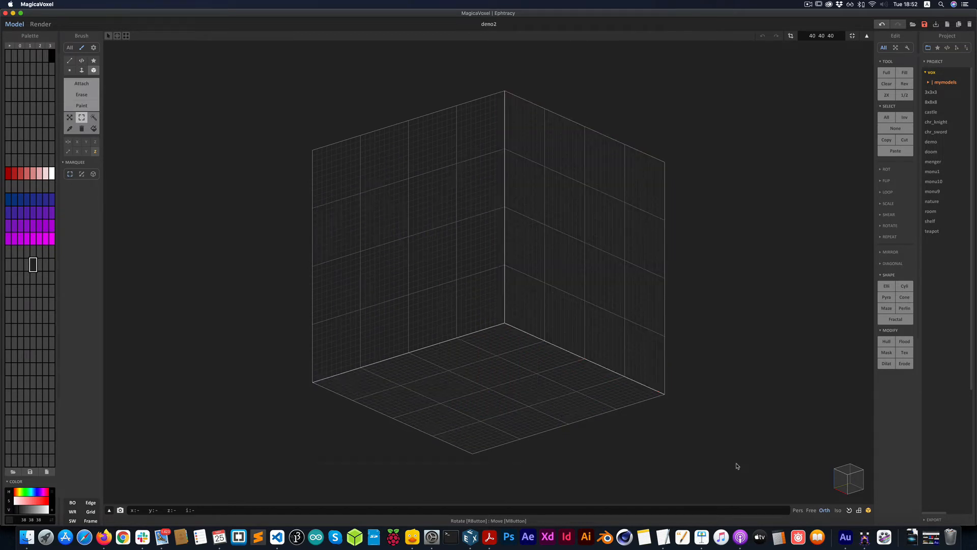
{"action": "left_click", "coordinate": [69, 142]}
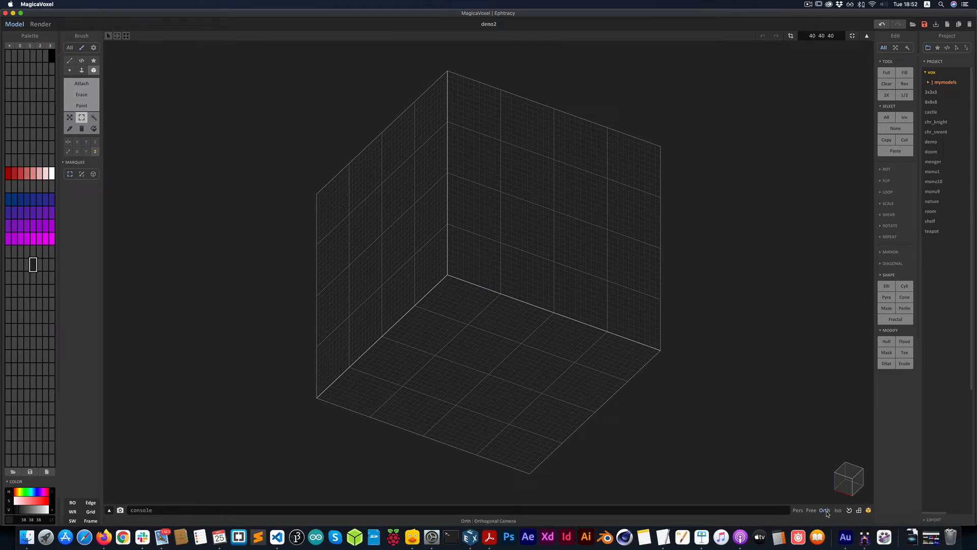
{"action": "mouse_move", "coordinate": [547, 212]}
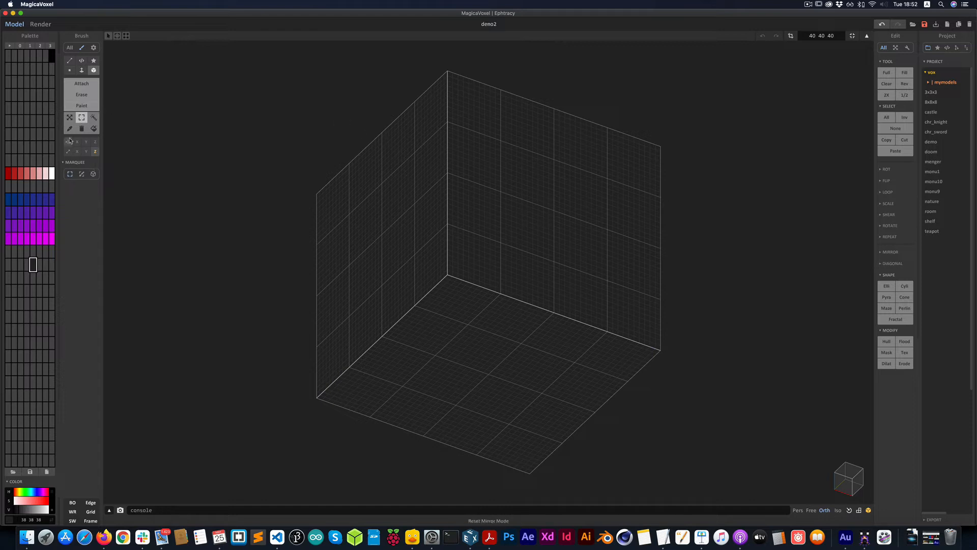
Step: Reset mirror settings and enable mirroring on the X and second axis
{"action": "left_click", "coordinate": [77, 142]}
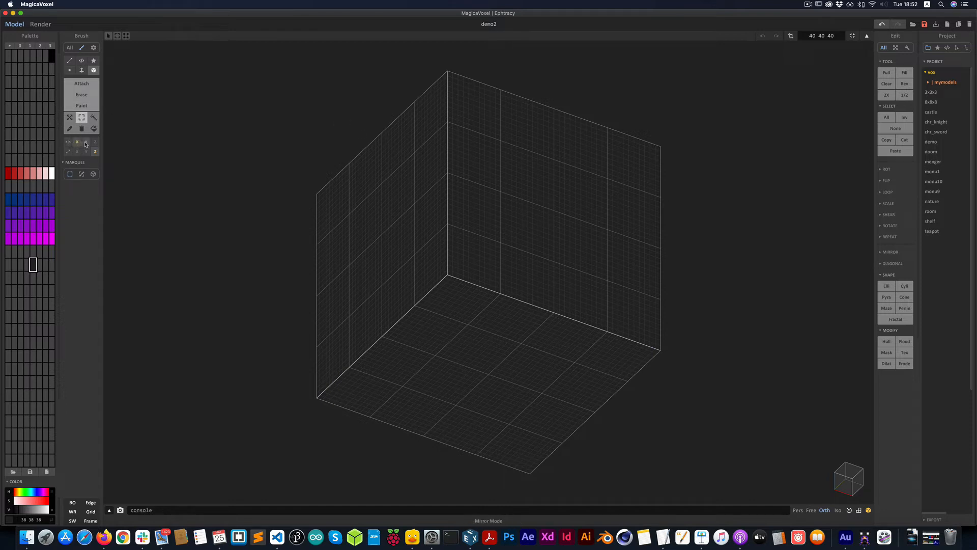
{"action": "left_click", "coordinate": [86, 142]}
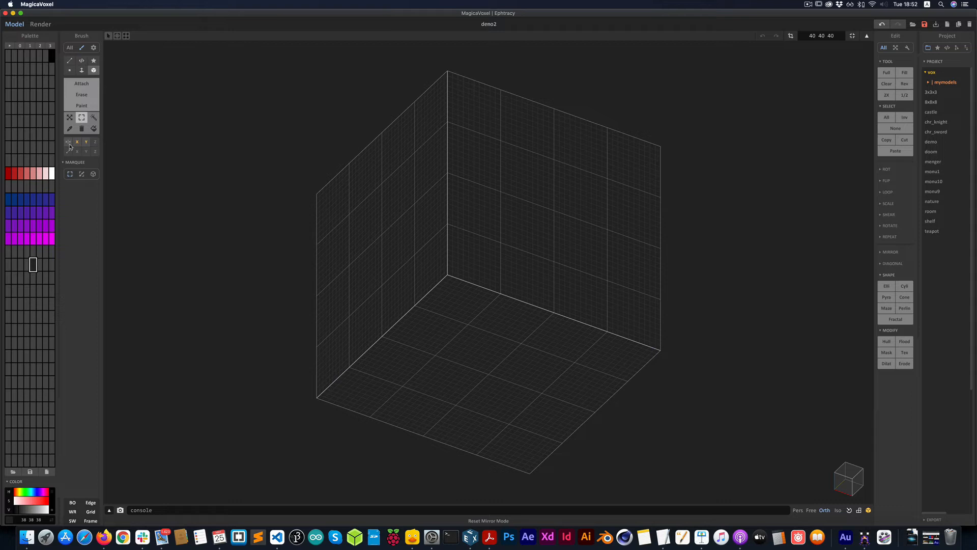
{"action": "left_click", "coordinate": [77, 143]}
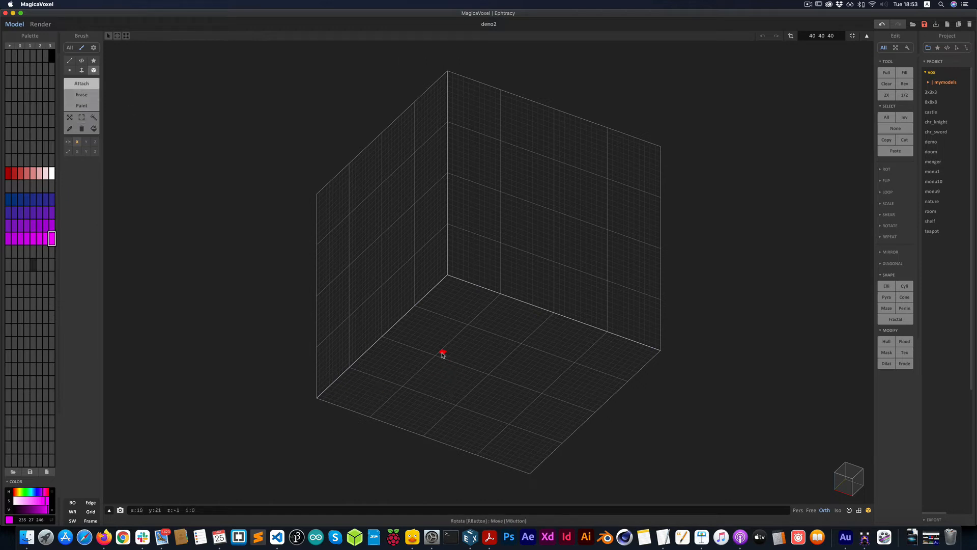
{"action": "left_click", "coordinate": [442, 354]}
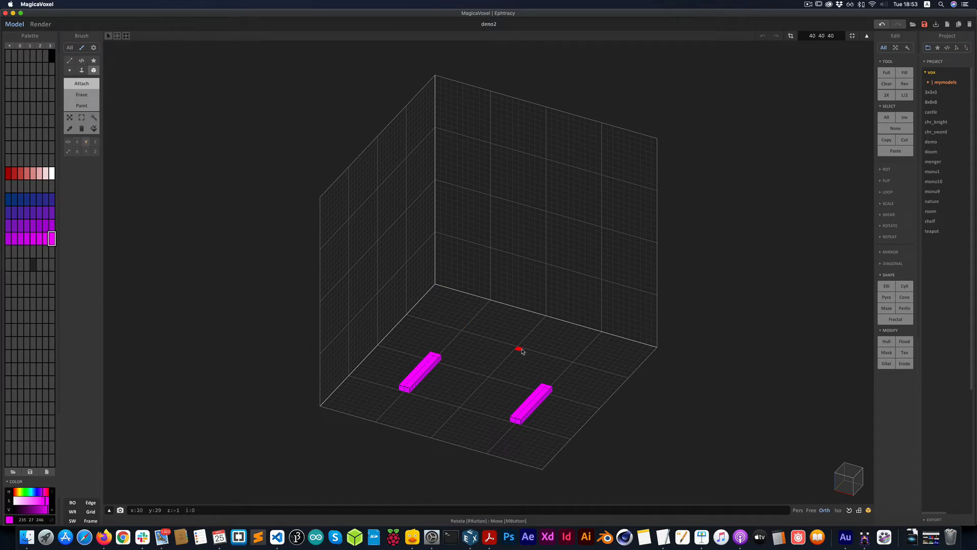
{"action": "left_click", "coordinate": [517, 341]}
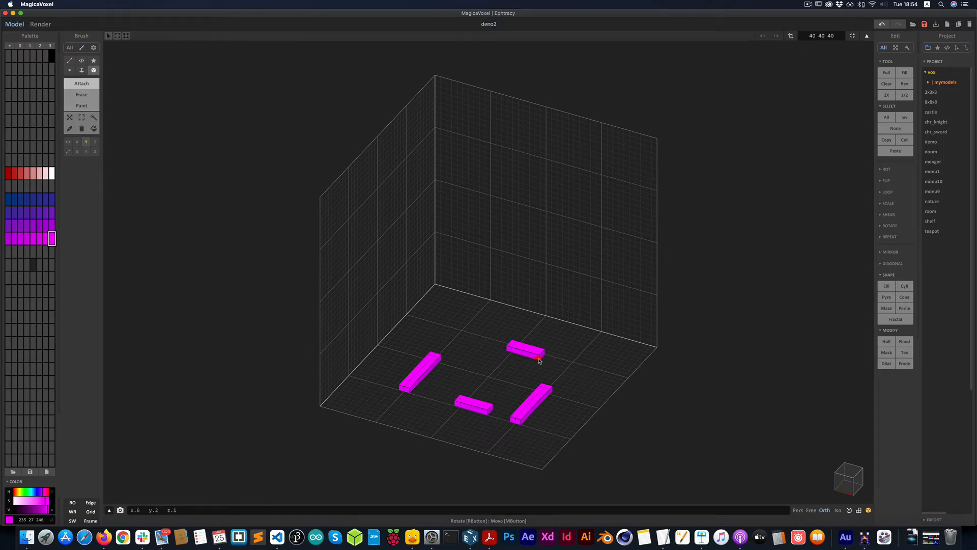
{"action": "mouse_move", "coordinate": [498, 381]}
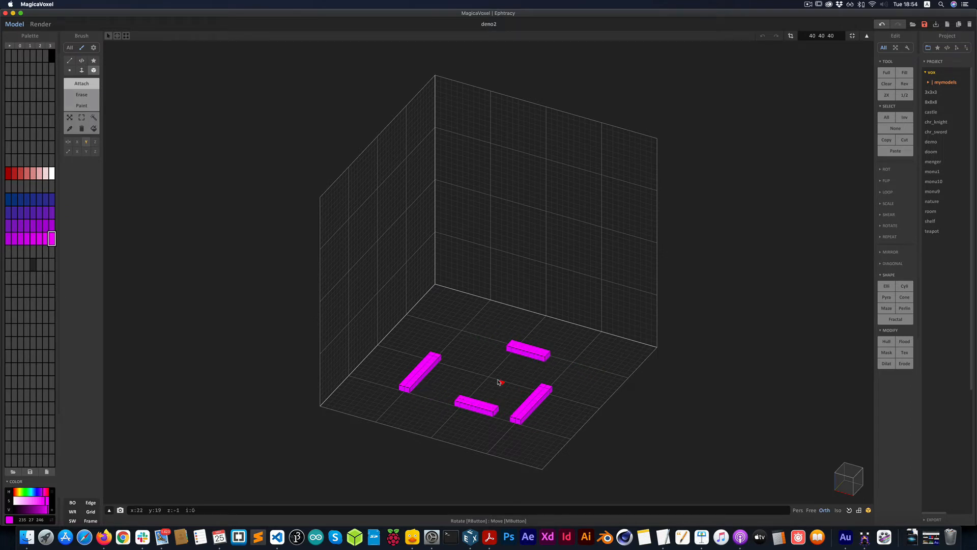
{"action": "mouse_move", "coordinate": [465, 373]}
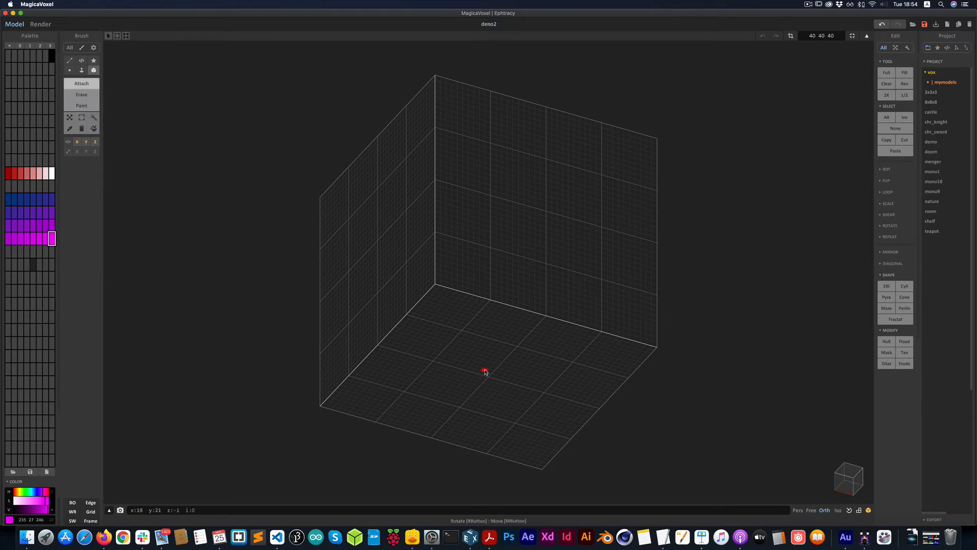
{"action": "mouse_move", "coordinate": [430, 362]}
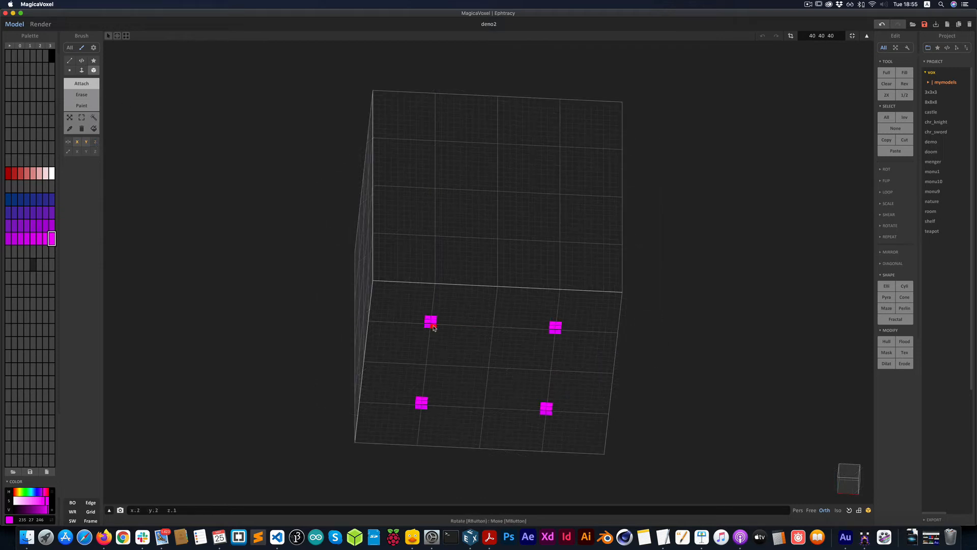
{"action": "mouse_move", "coordinate": [196, 178]}
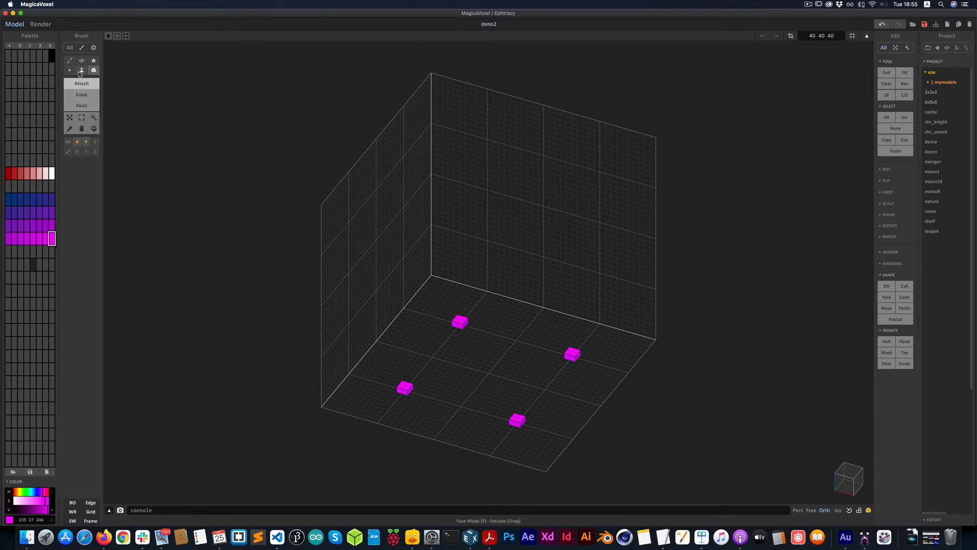
Step: Extrude the magenta leg tops upward and cap them with a red tabletop
{"action": "left_click", "coordinate": [82, 70]}
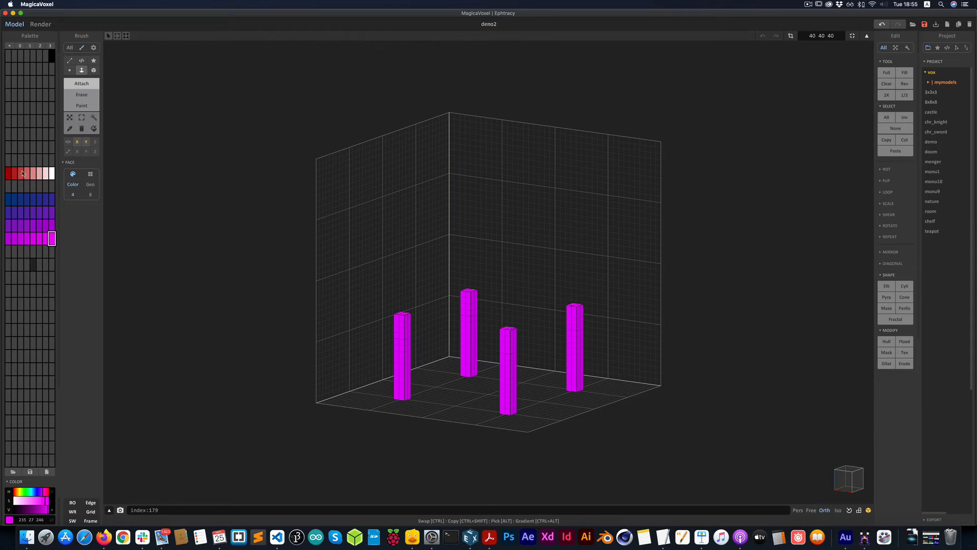
{"action": "left_click", "coordinate": [19, 173]}
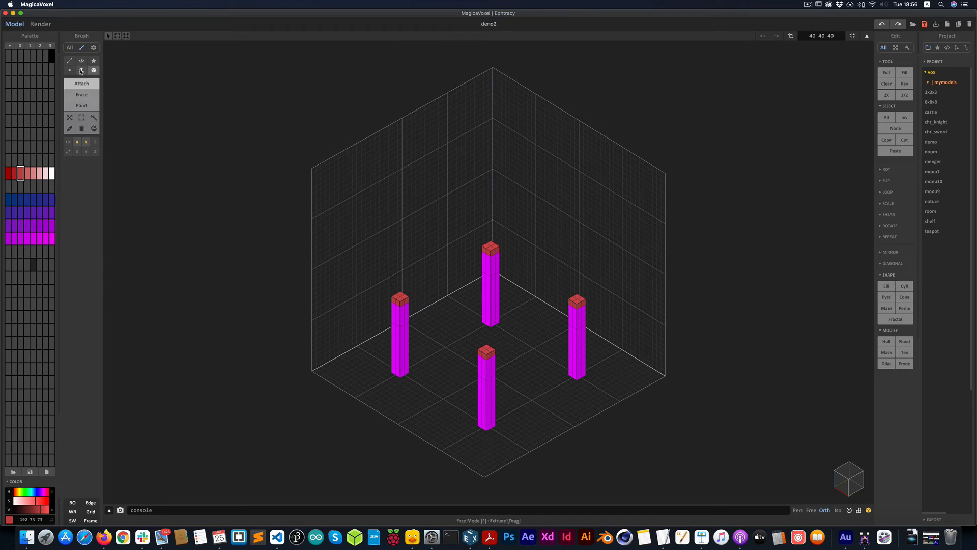
{"action": "left_click", "coordinate": [81, 70]}
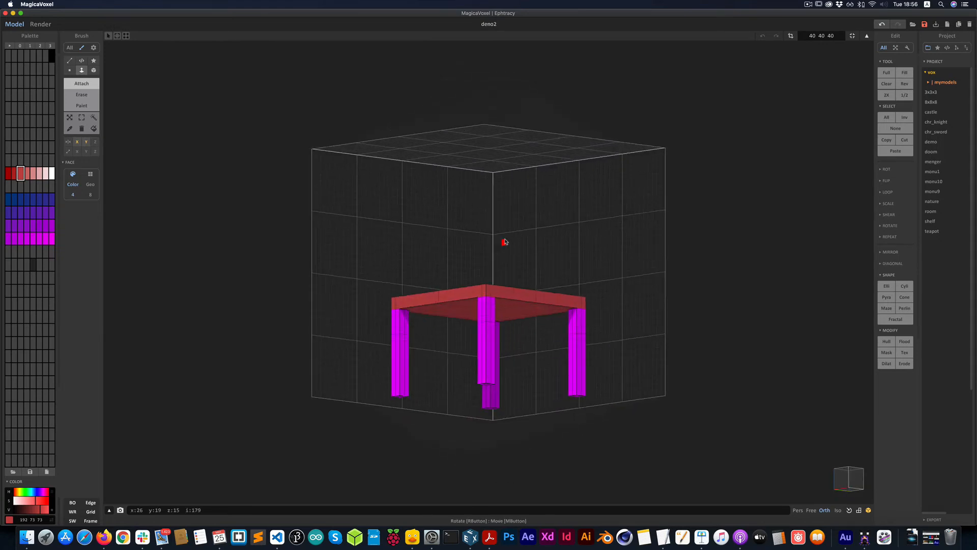
{"action": "left_click_drag", "start_coordinate": [505, 242], "coordinate": [556, 275]}
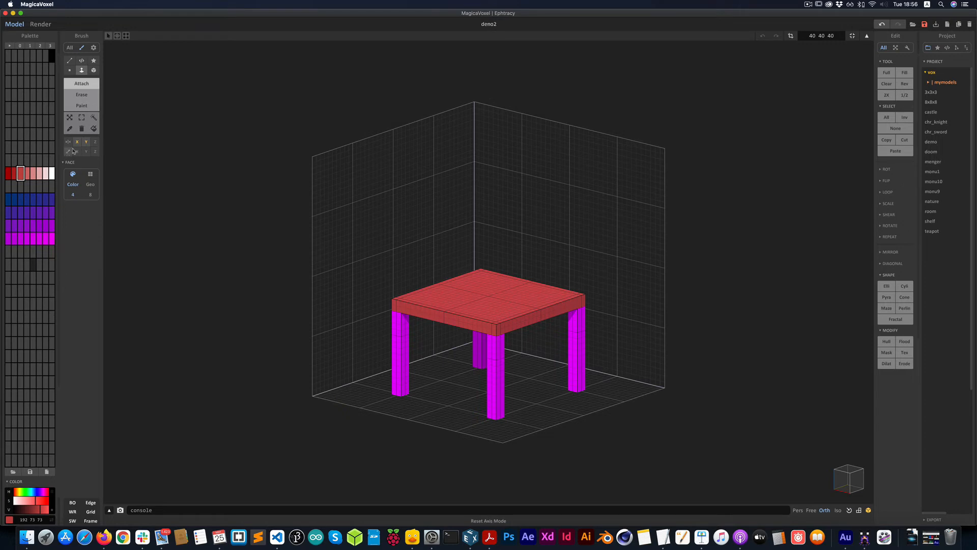
{"action": "left_click", "coordinate": [77, 142]}
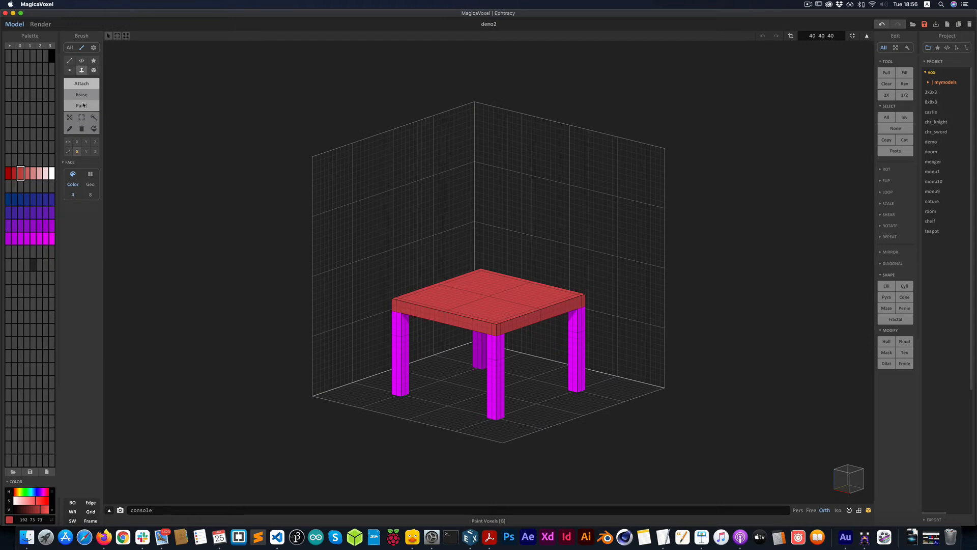
{"action": "left_click", "coordinate": [80, 94]}
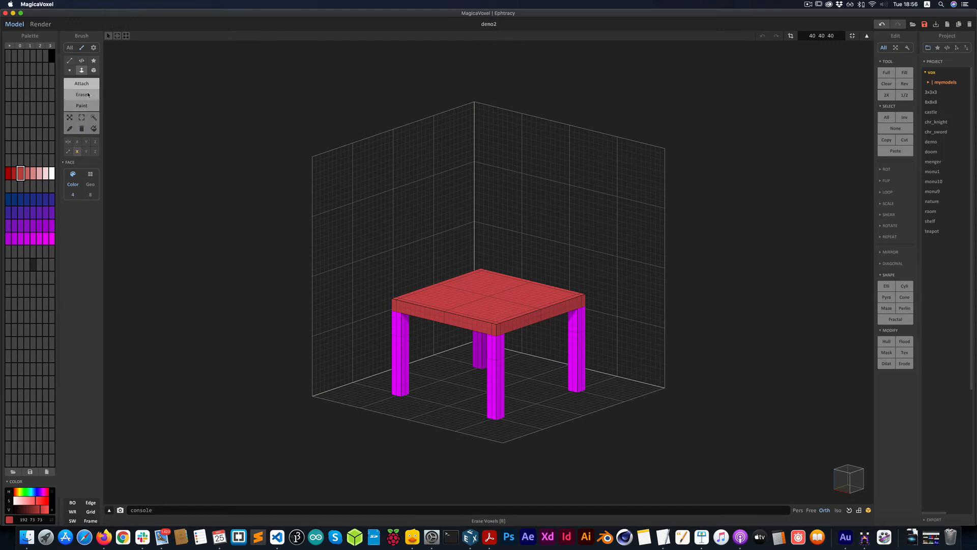
{"action": "left_click", "coordinate": [93, 69]}
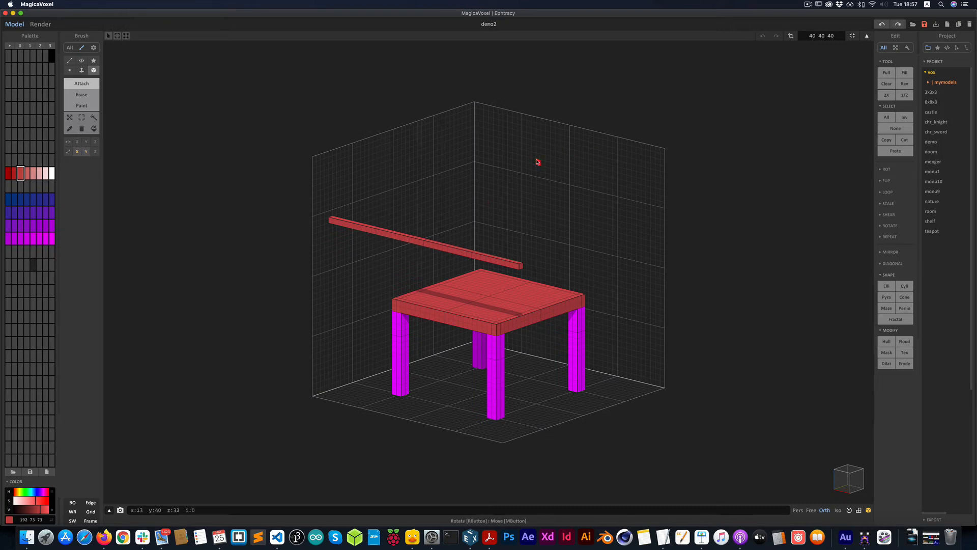
{"action": "mouse_move", "coordinate": [633, 360]}
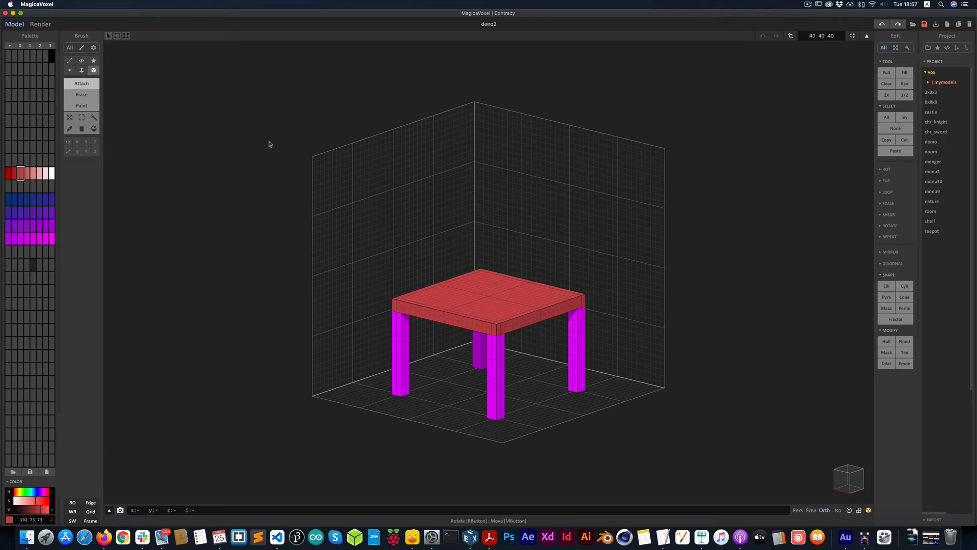
{"action": "left_click", "coordinate": [80, 69]}
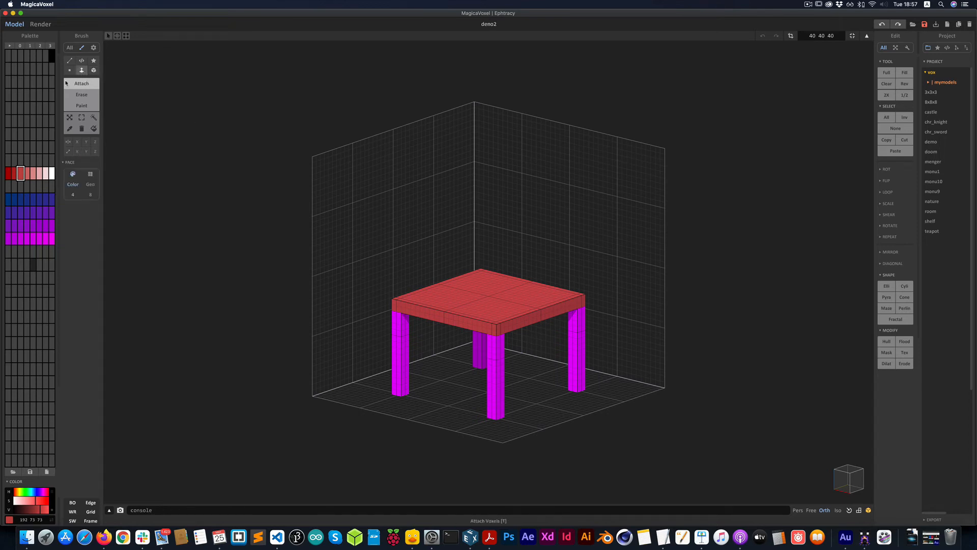
{"action": "left_click", "coordinate": [81, 70]}
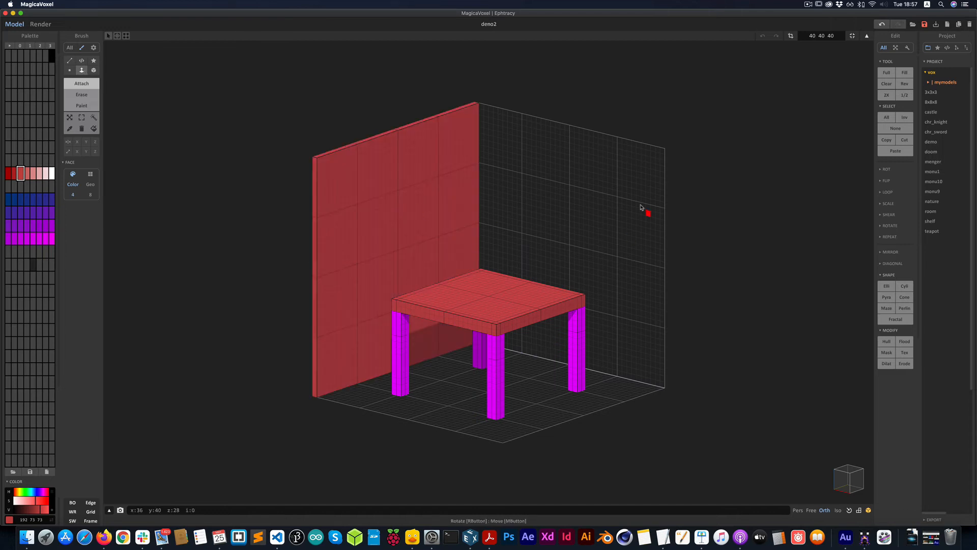
{"action": "left_click_drag", "start_coordinate": [647, 213], "coordinate": [669, 194]}
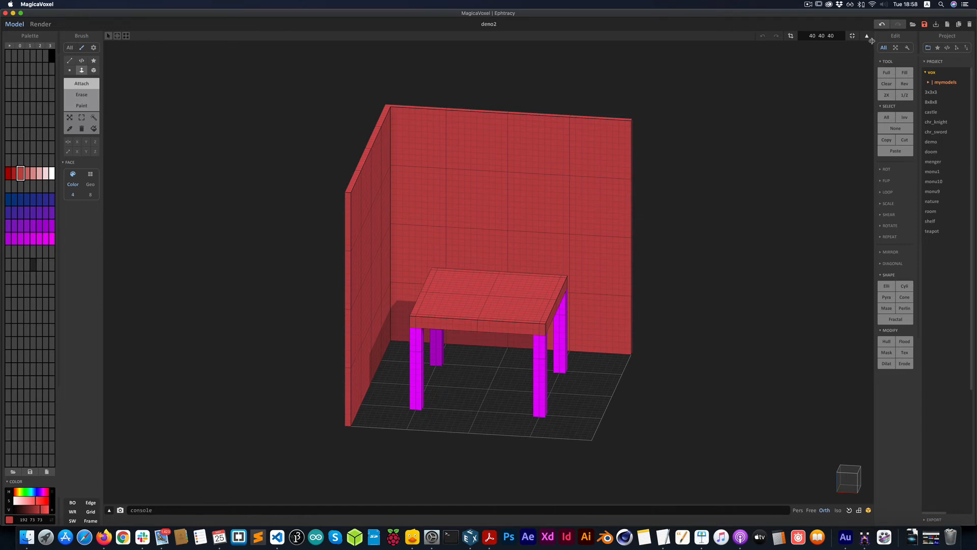
{"action": "mouse_move", "coordinate": [866, 36]}
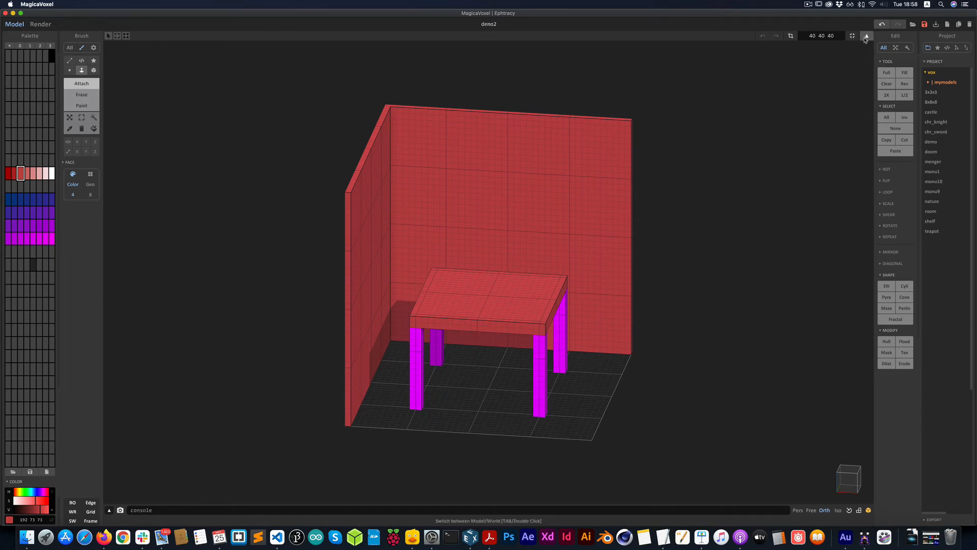
{"action": "mouse_move", "coordinate": [513, 250]}
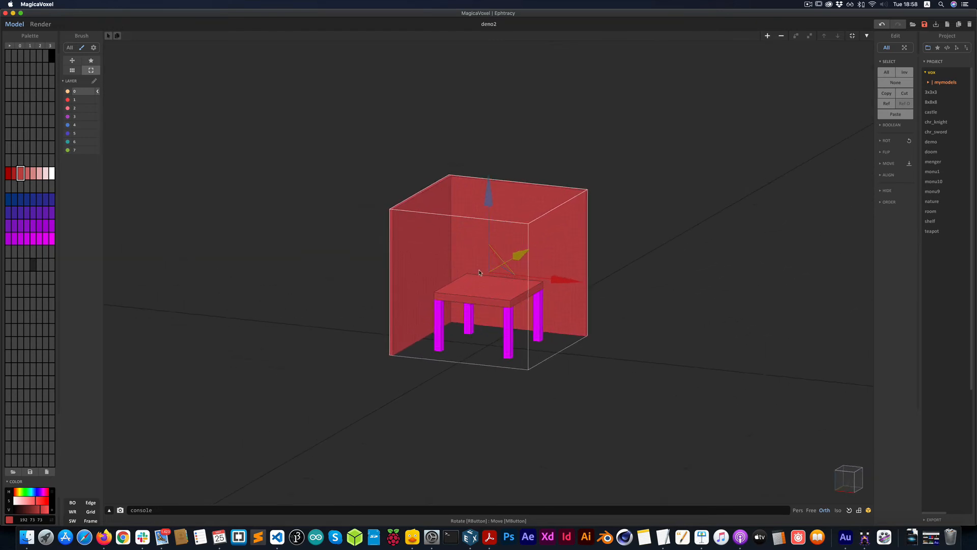
Step: Scroll to zoom the world view around the table scene
{"action": "scroll", "scroll_direction": "down", "scroll_amount": 3}
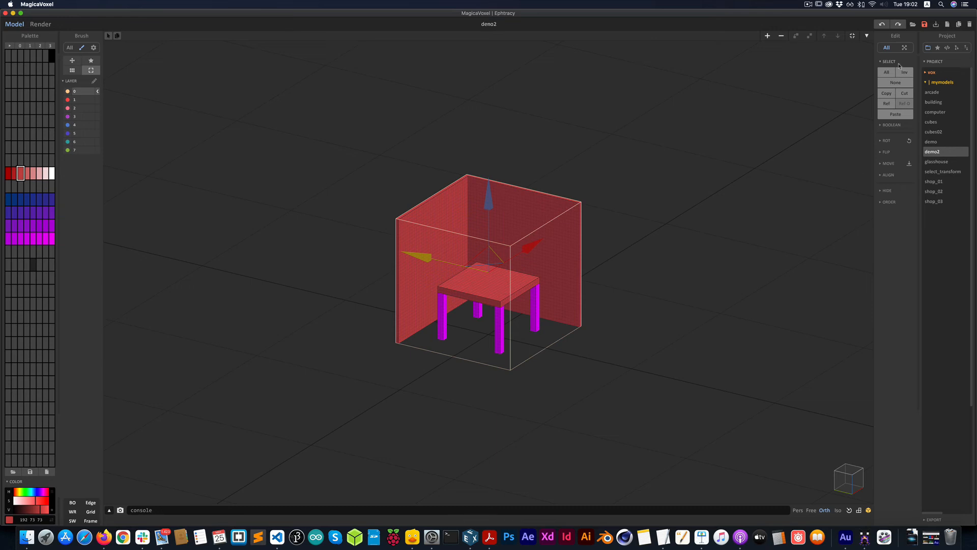
{"action": "mouse_move", "coordinate": [886, 92]}
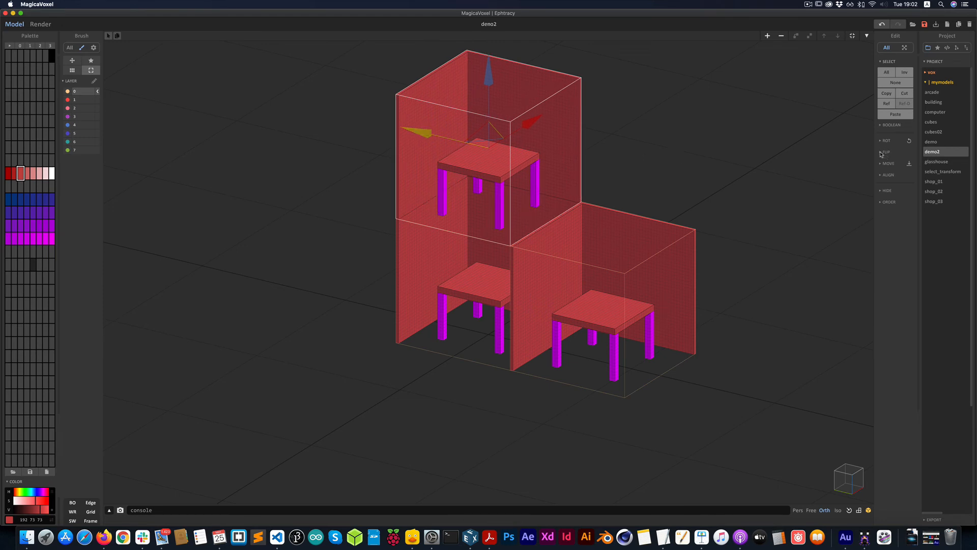
Step: Rotate the upper table copy onto its side and orbit to inspect it
{"action": "left_click", "coordinate": [886, 141]}
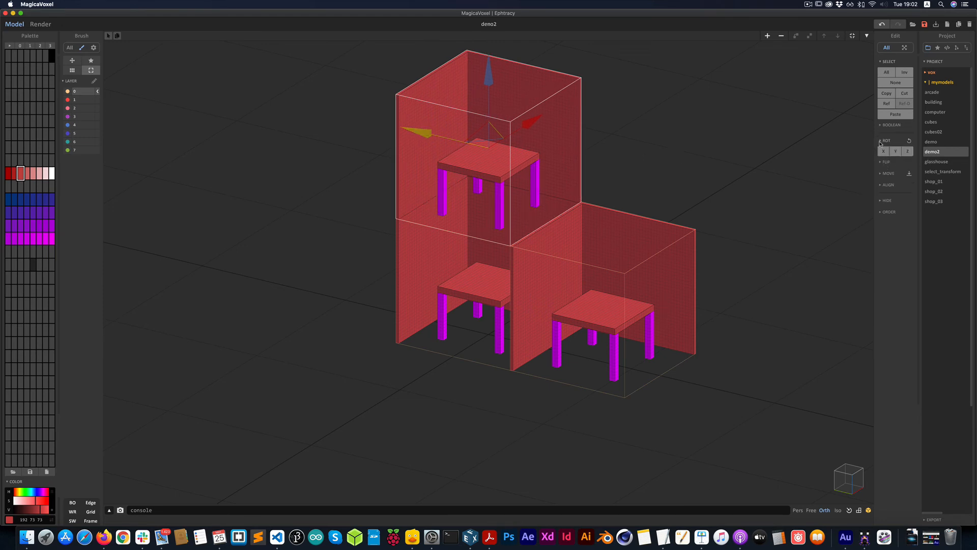
{"action": "left_click", "coordinate": [896, 152]}
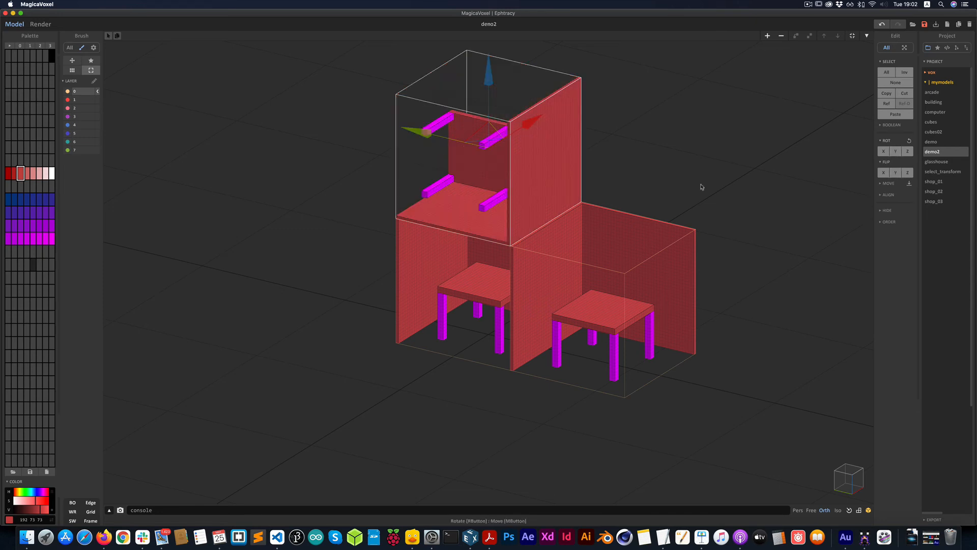
{"action": "left_click_drag", "start_coordinate": [702, 187], "coordinate": [601, 265]}
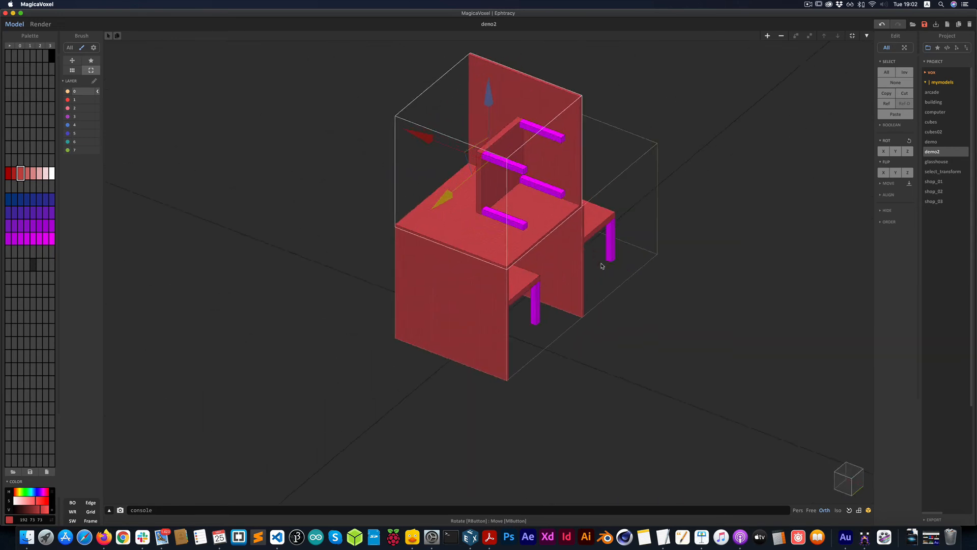
{"action": "left_click_drag", "start_coordinate": [601, 266], "coordinate": [632, 272]}
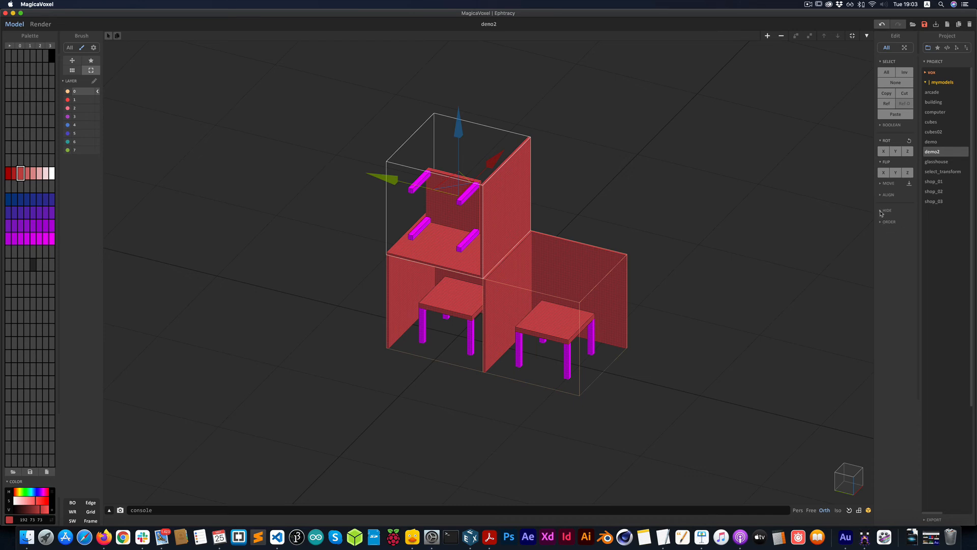
{"action": "left_click", "coordinate": [885, 210]}
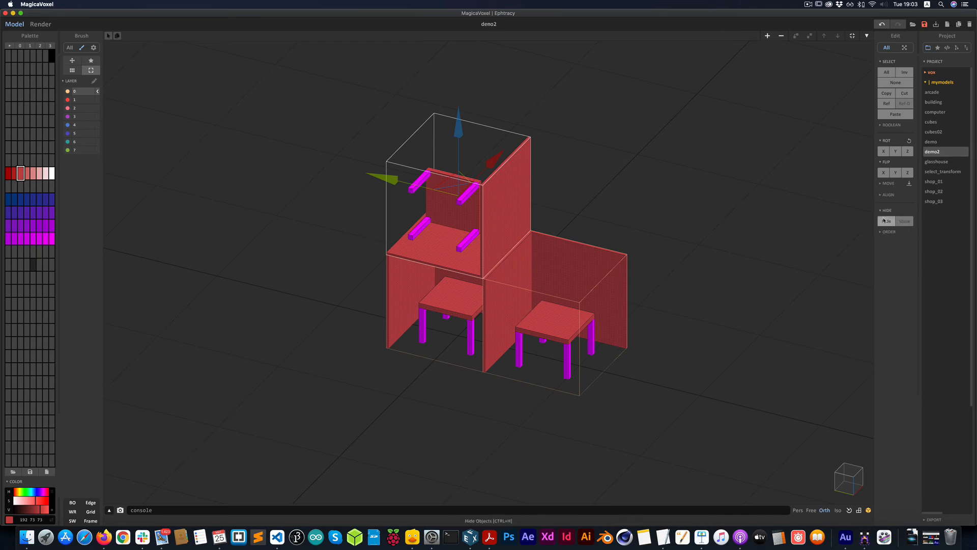
{"action": "left_click", "coordinate": [886, 221]}
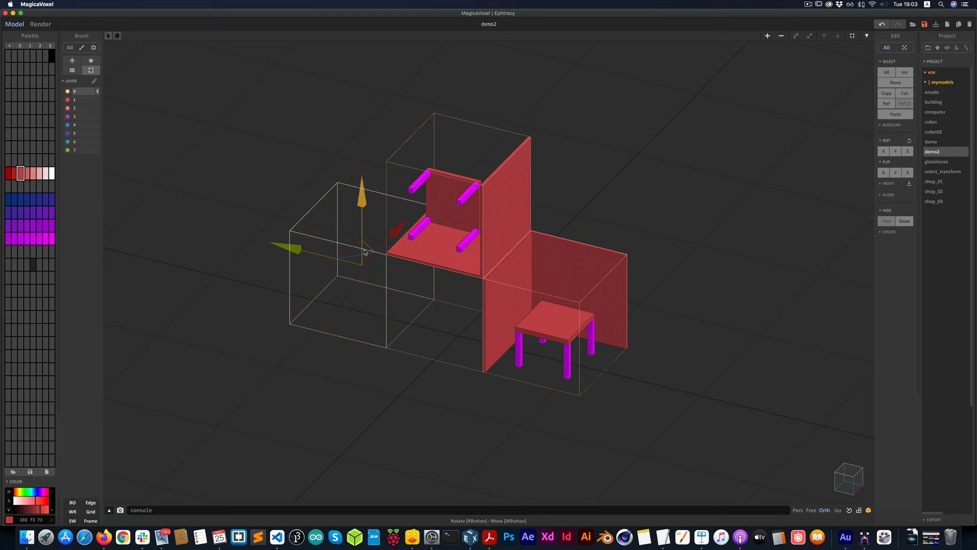
{"action": "left_click", "coordinate": [886, 222]}
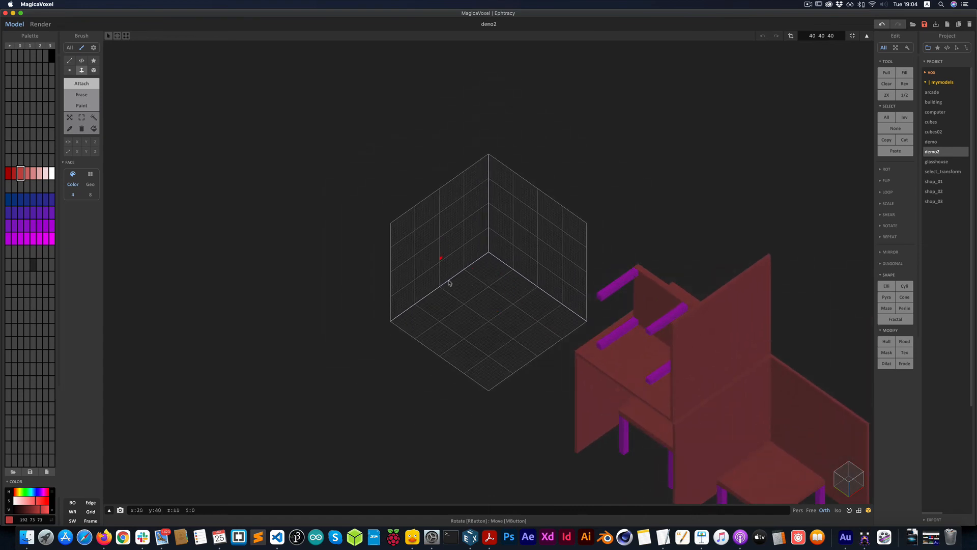
{"action": "mouse_move", "coordinate": [511, 316]}
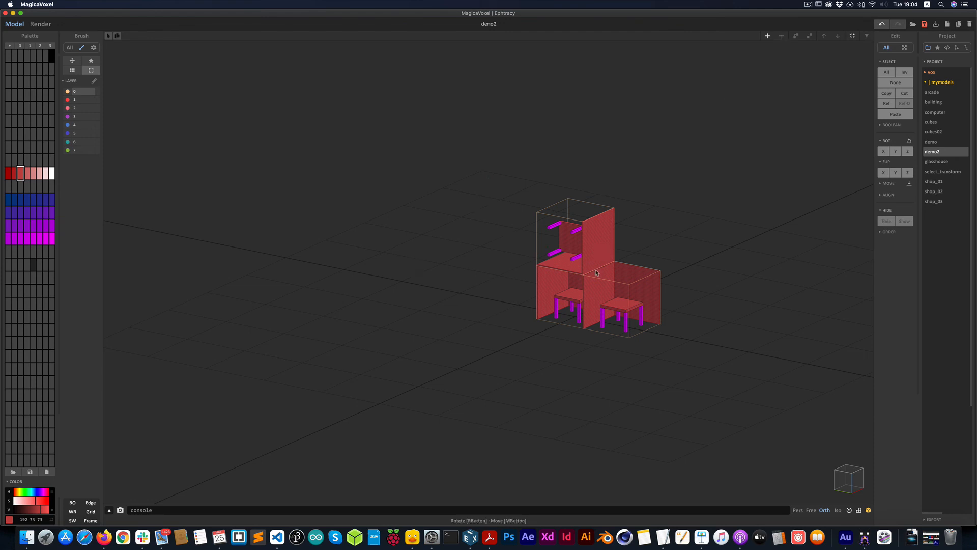
{"action": "left_click_drag", "start_coordinate": [595, 272], "coordinate": [528, 293]}
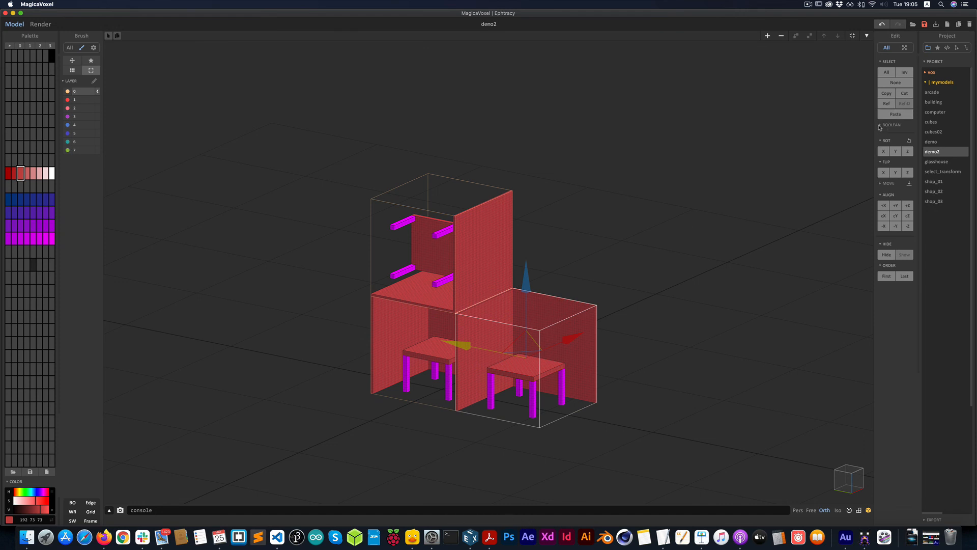
Step: Apply a boolean operation to combine the overlapping table scenes into one model
{"action": "left_click", "coordinate": [891, 125]}
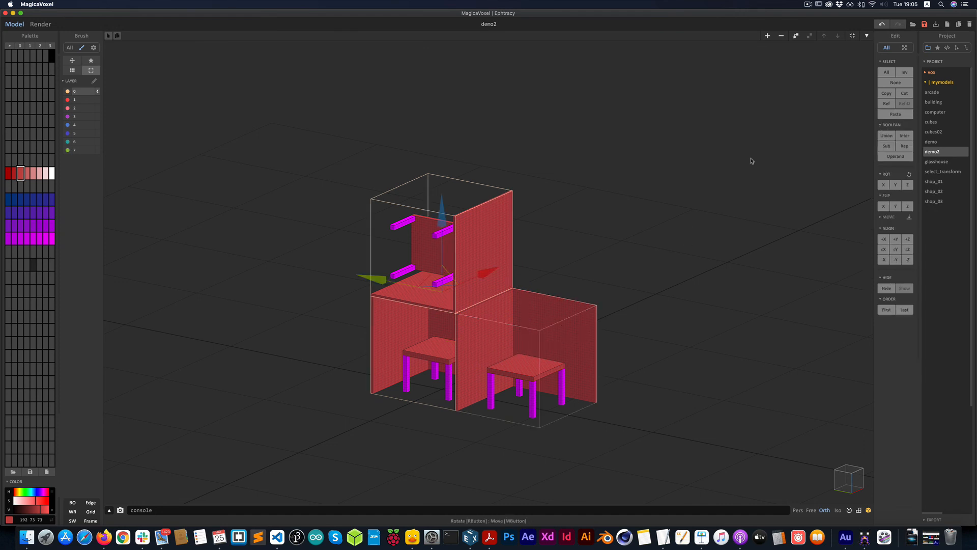
{"action": "left_click", "coordinate": [886, 135]}
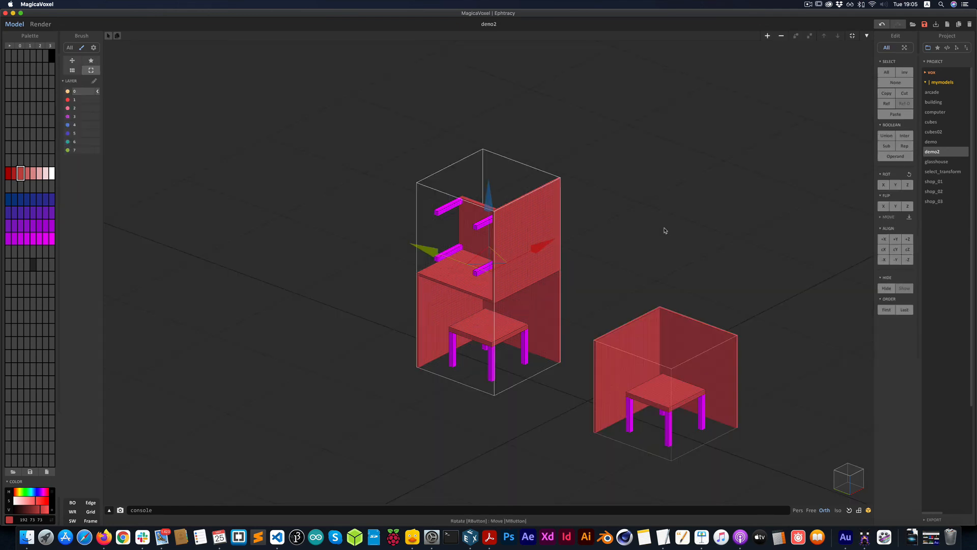
{"action": "mouse_move", "coordinate": [681, 233]}
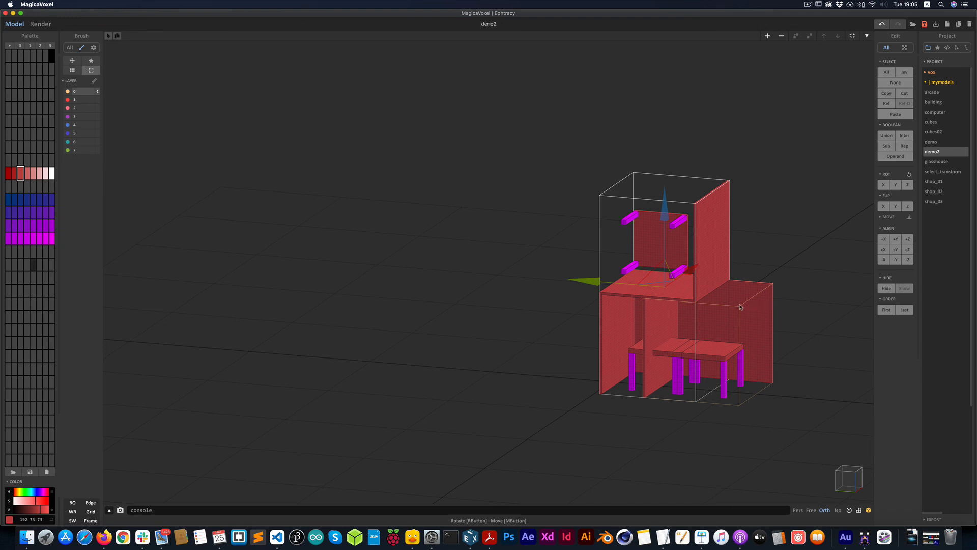
{"action": "left_click", "coordinate": [905, 135]}
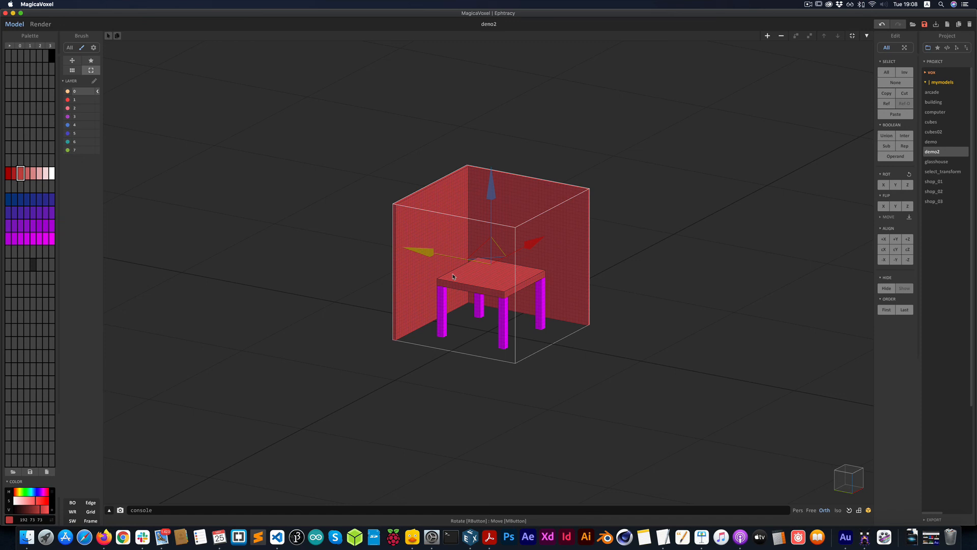
{"action": "mouse_move", "coordinate": [58, 105]}
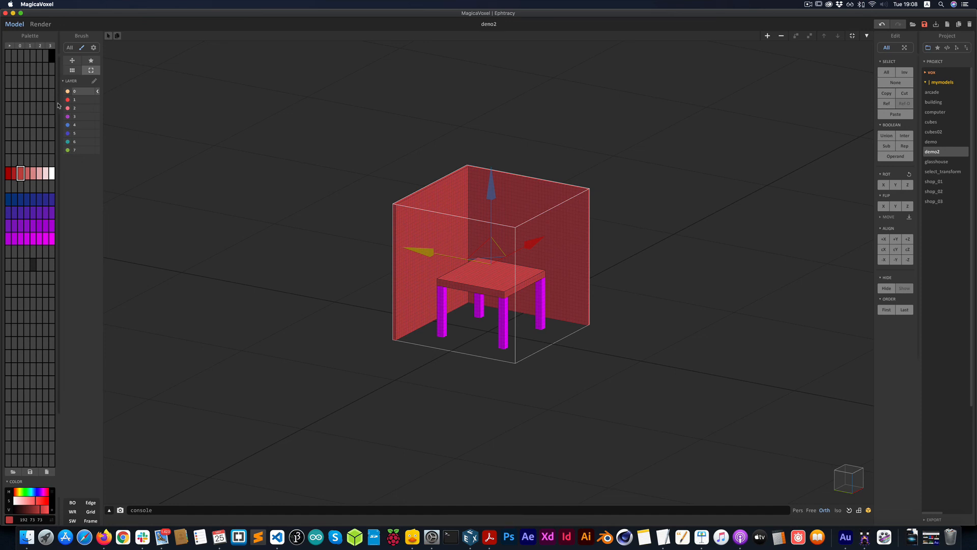
Step: Switch to the Render tab to render the final red-walled, magenta-legged table
{"action": "left_click", "coordinate": [41, 24]}
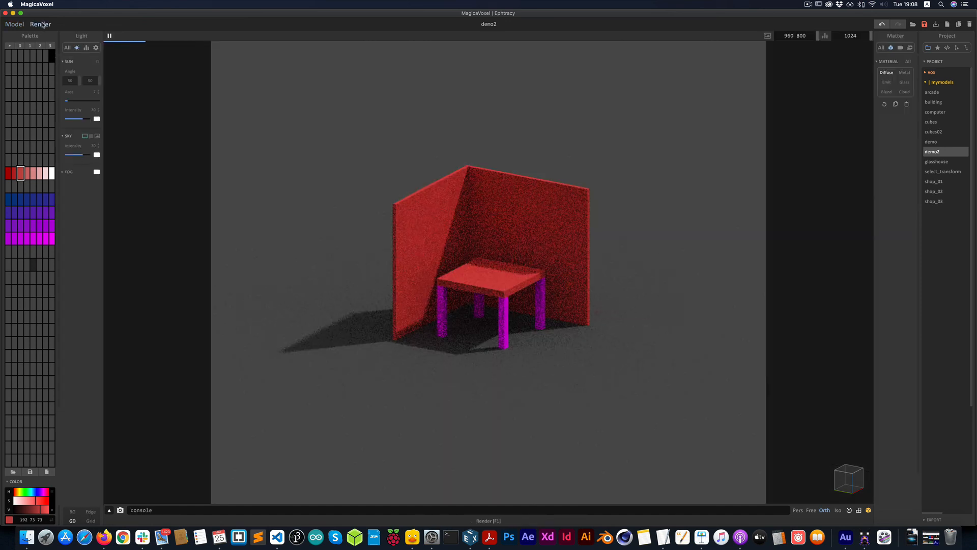